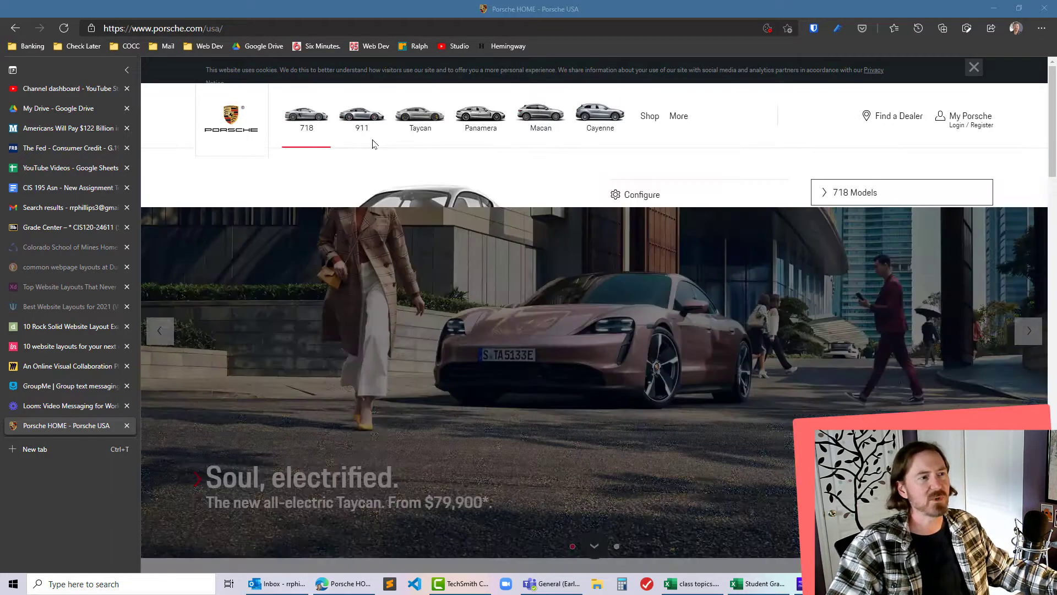
Browse the 718, 911, Panamera and Taycan model panels on porsche.com, then return to the homepage.
{"action": "left_click", "coordinate": [539, 116]}
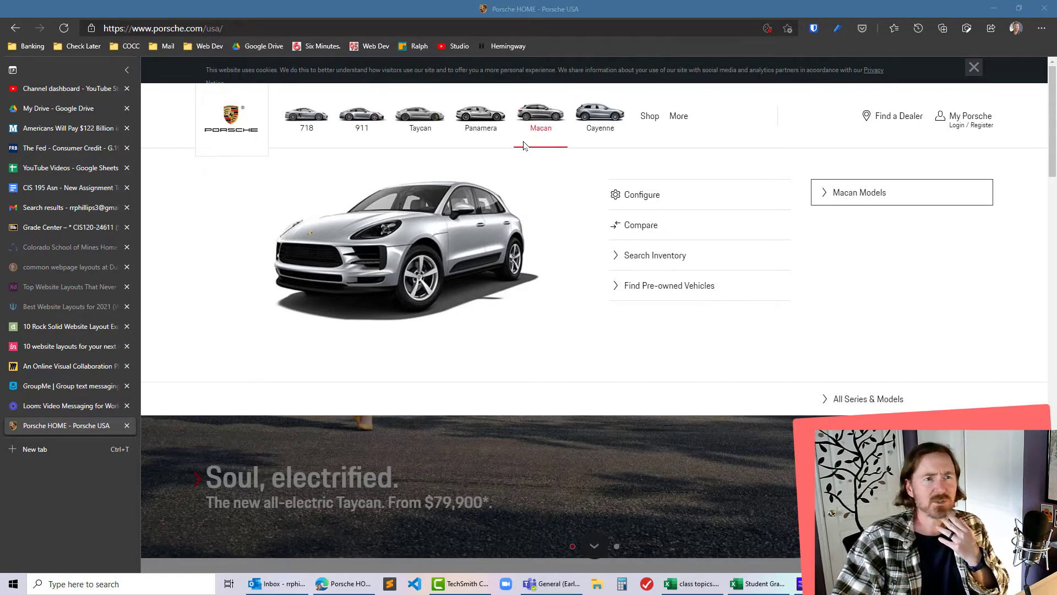
{"action": "left_click", "coordinate": [361, 114]}
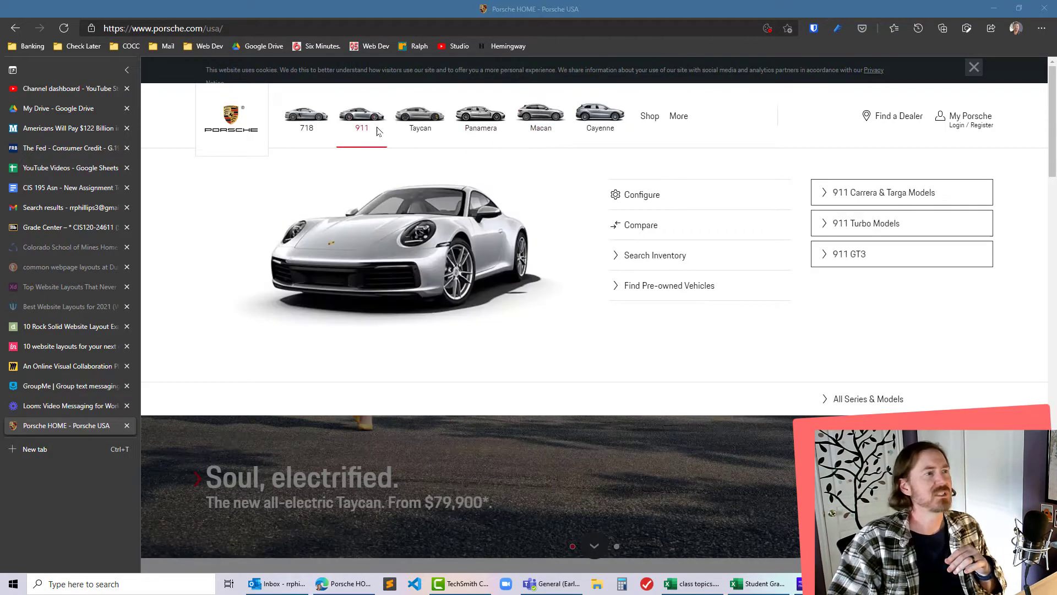
{"action": "left_click", "coordinate": [307, 115]}
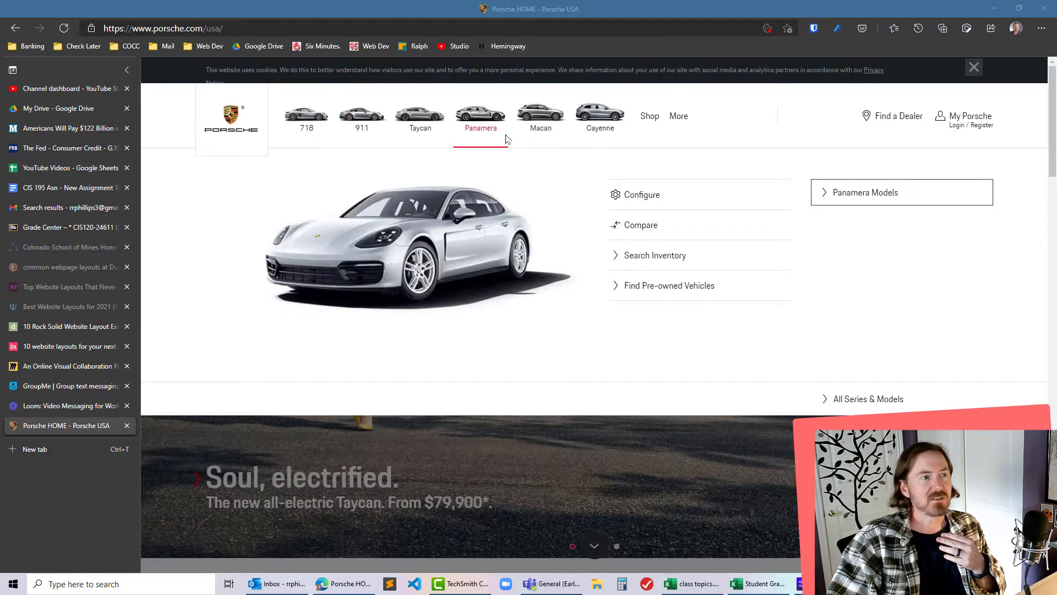
{"action": "mouse_move", "coordinate": [695, 224]}
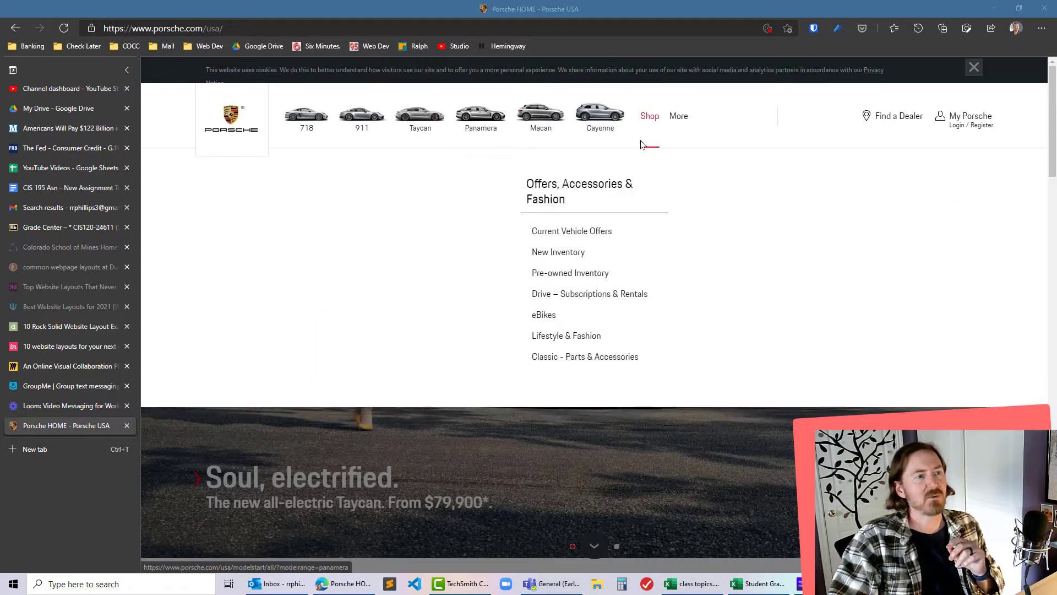
{"action": "left_click", "coordinate": [306, 116]}
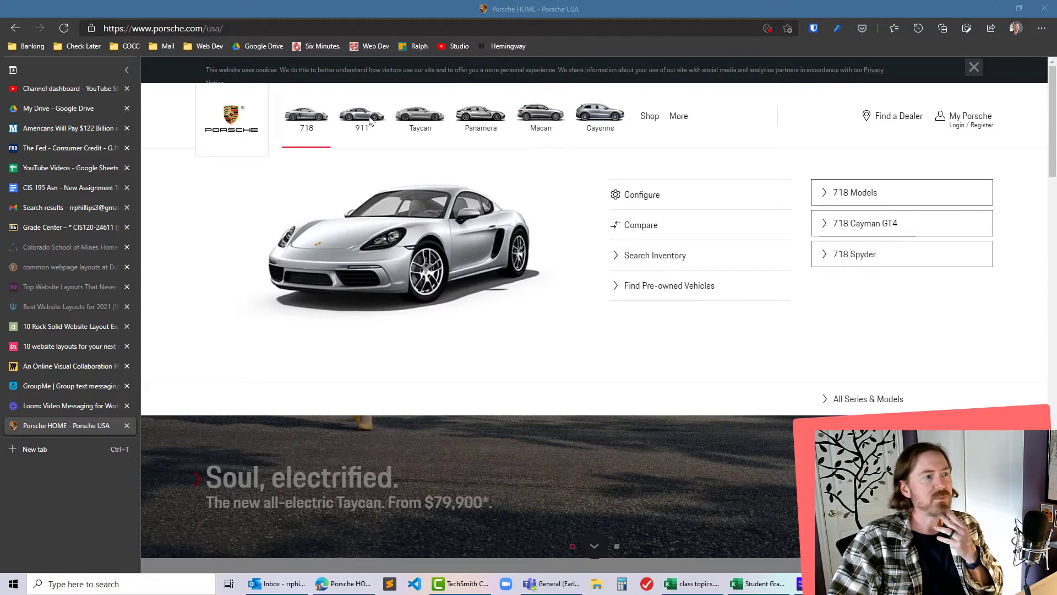
{"action": "left_click", "coordinate": [420, 116]}
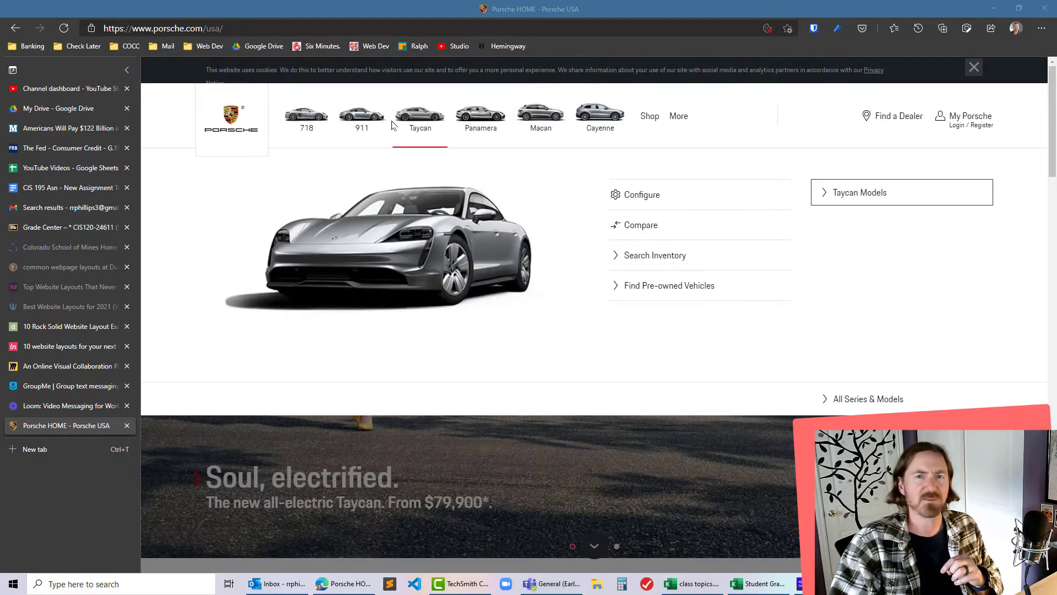
{"action": "left_click", "coordinate": [305, 116]}
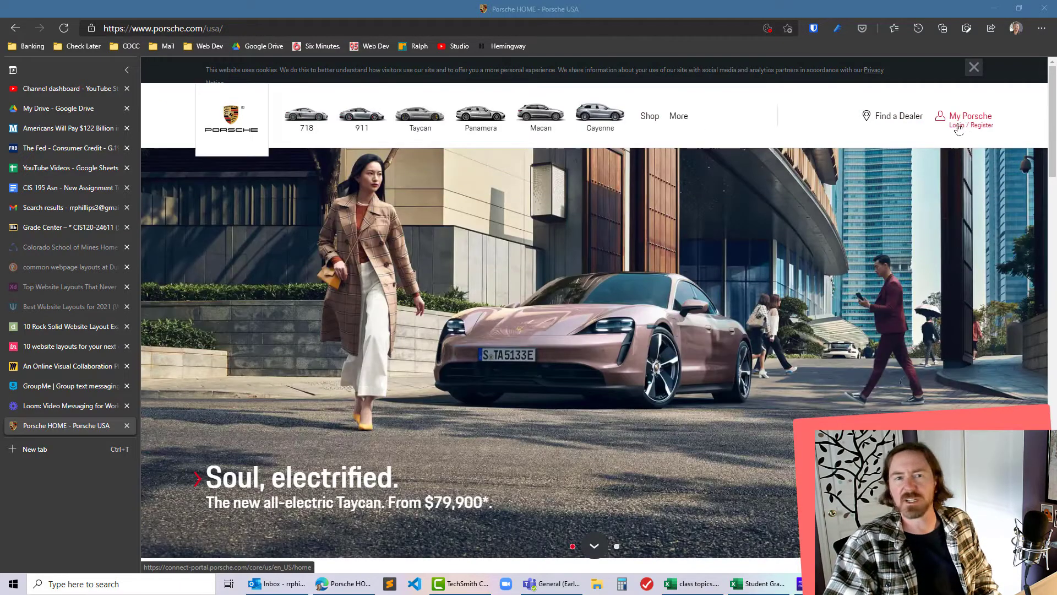
Review the Macan and Cayenne model panels, then open the local Porsche Nav Menu preview page.
{"action": "left_click", "coordinate": [305, 118]}
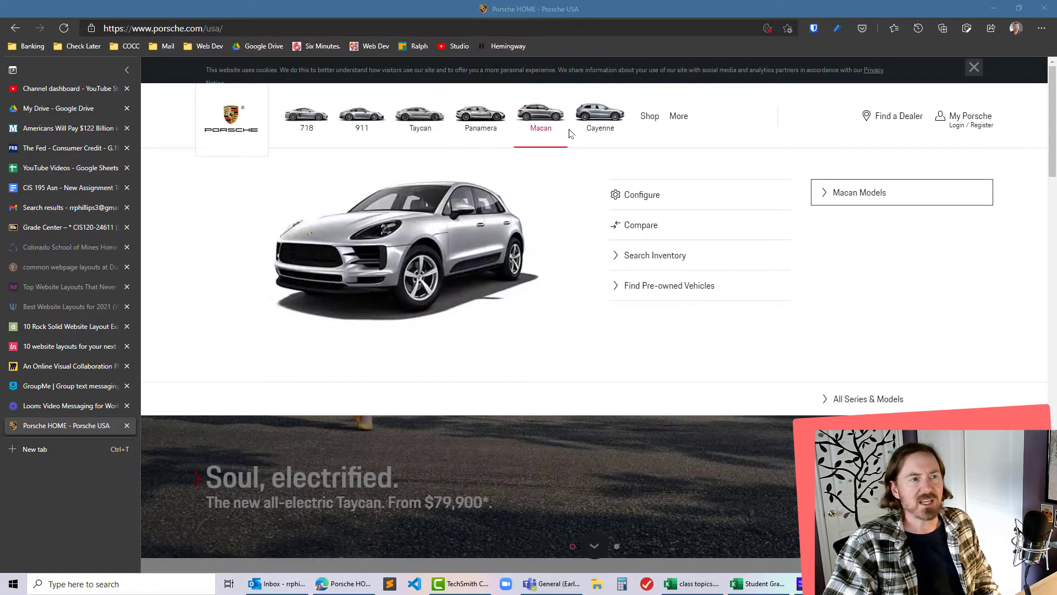
{"action": "left_click", "coordinate": [420, 116]}
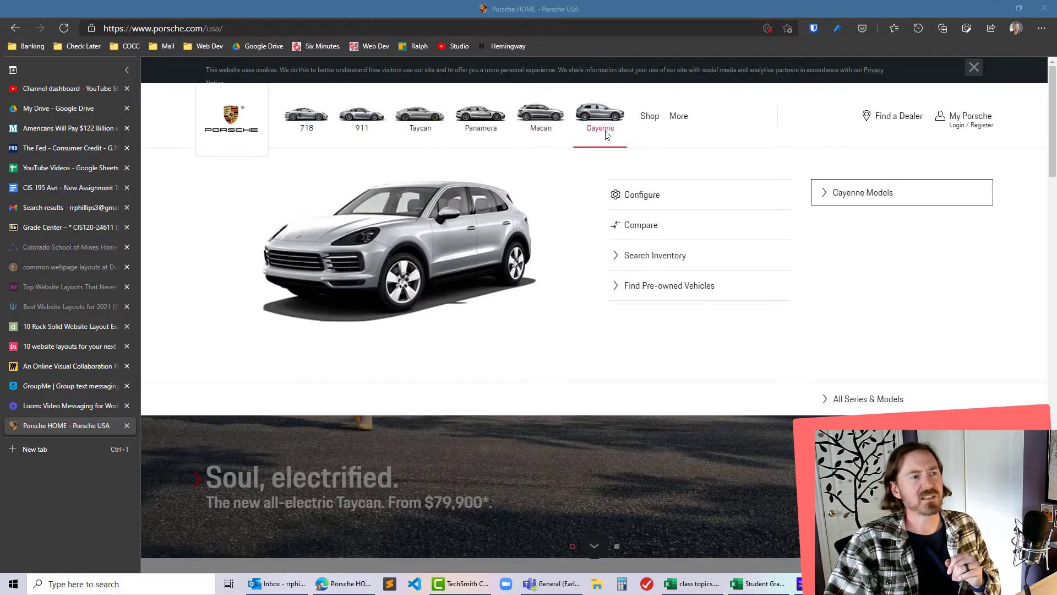
{"action": "left_click", "coordinate": [419, 115]}
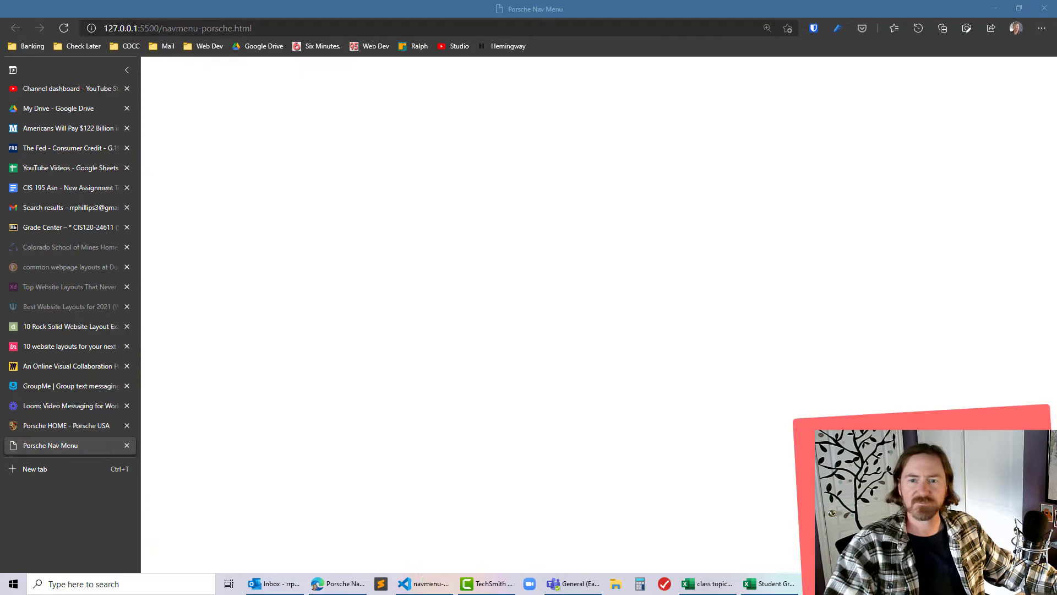
Switch to naymenu-porsche.html and add a header element containing an empty nav to the body.
{"action": "left_click", "coordinate": [423, 584]}
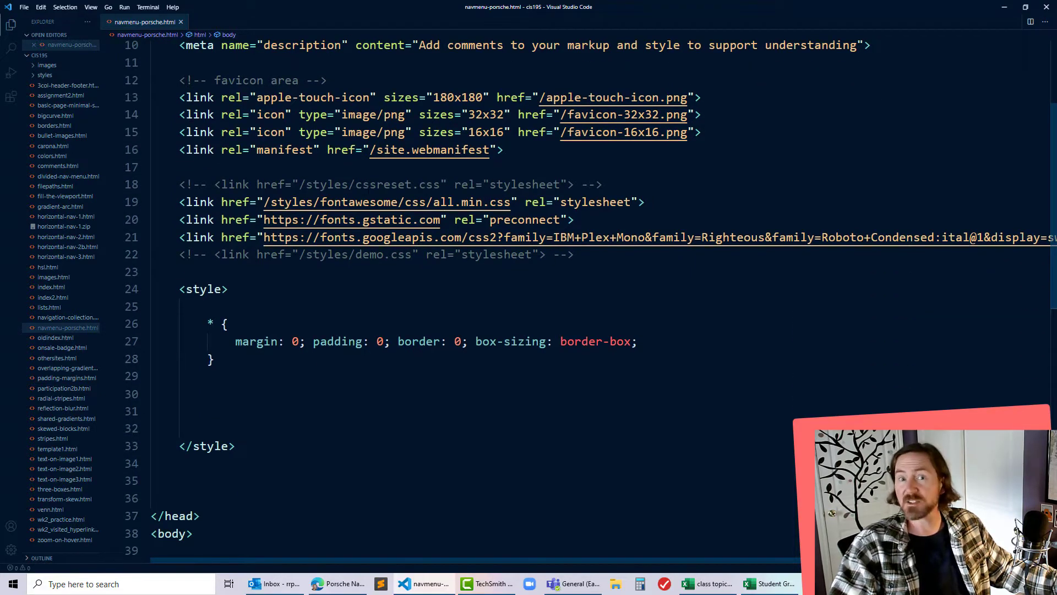
{"action": "scroll", "scroll_direction": "down", "scroll_amount": 3}
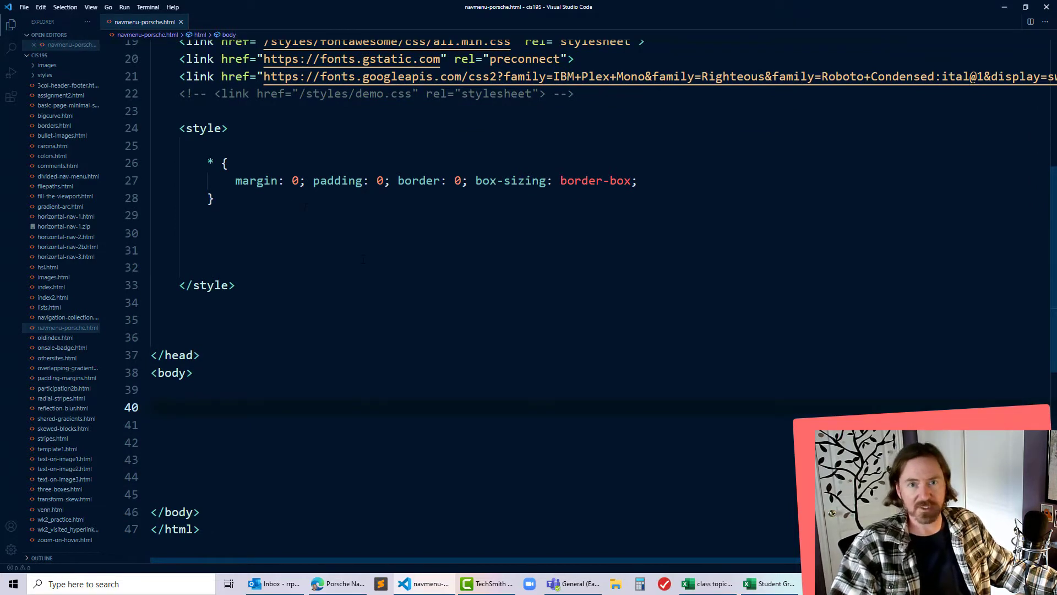
{"action": "scroll", "scroll_direction": "down", "scroll_amount": 3}
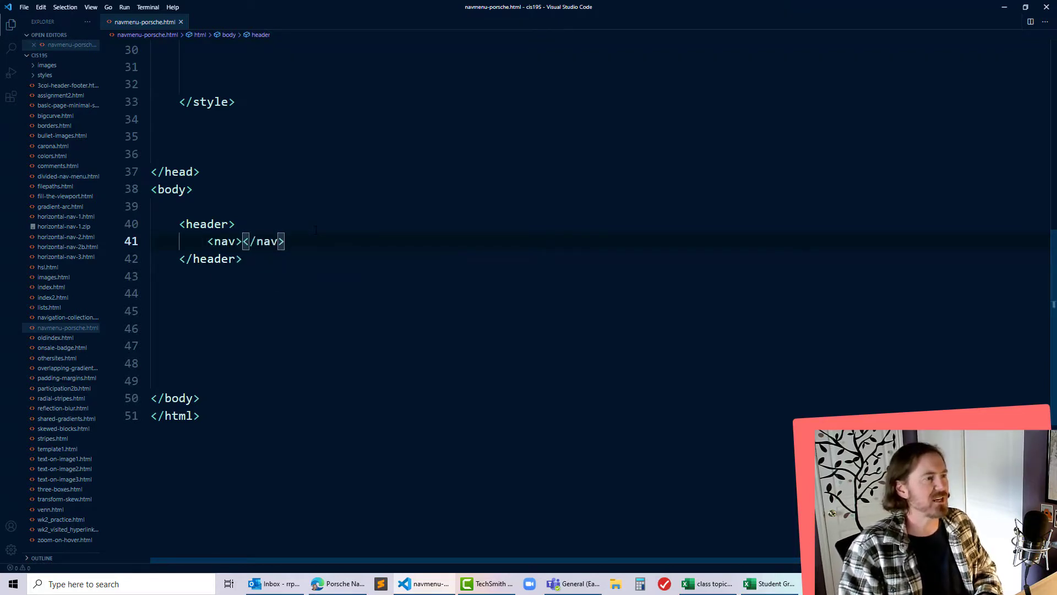
After checking porsche.com's Macan menu, add an empty <a href="#"> link inside the nav.
{"action": "key", "text": "Enter"}
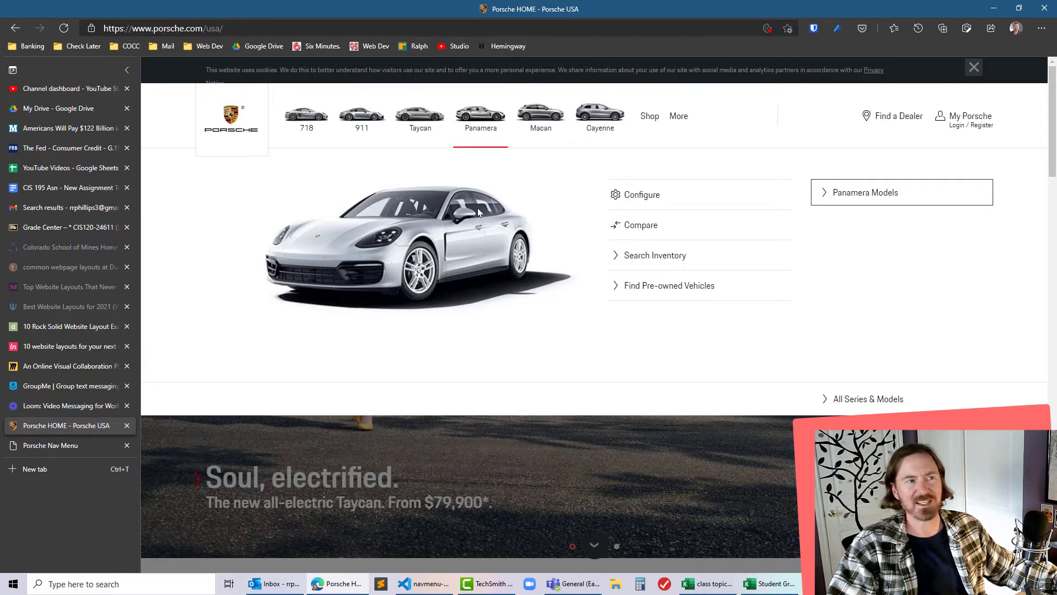
{"action": "mouse_move", "coordinate": [482, 154]}
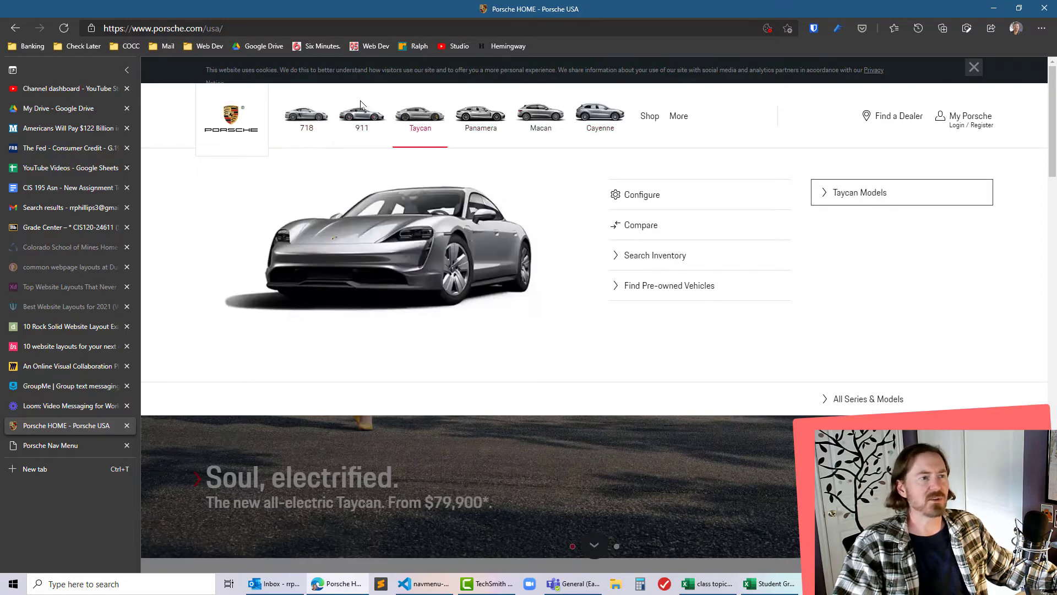
{"action": "left_click", "coordinate": [539, 116]}
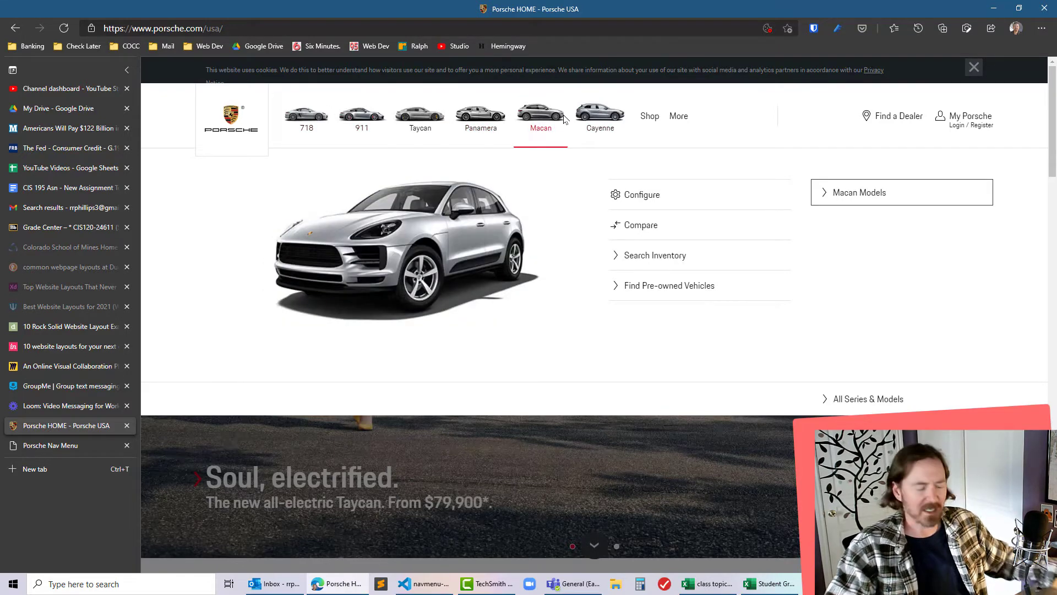
{"action": "mouse_move", "coordinate": [631, 322]}
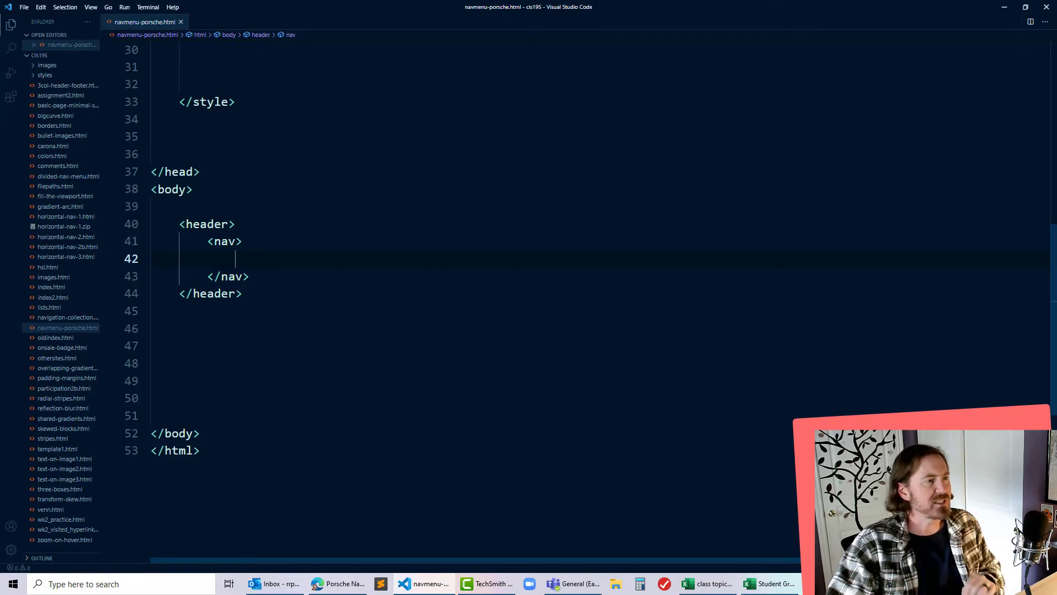
{"action": "type", "text": "<a href=\"#\"></a>"}
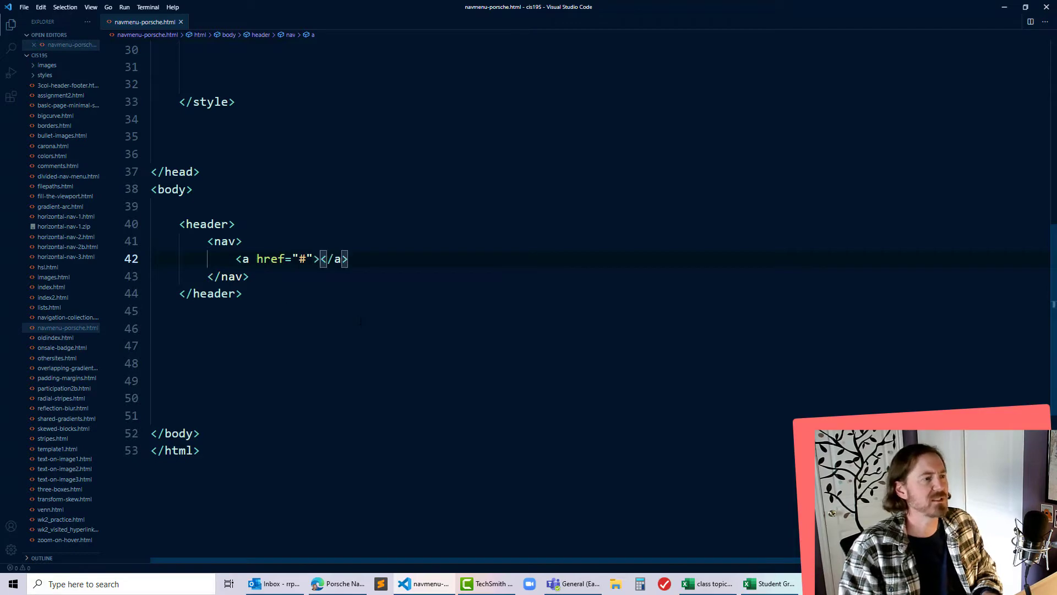
{"action": "left_click", "coordinate": [337, 584]}
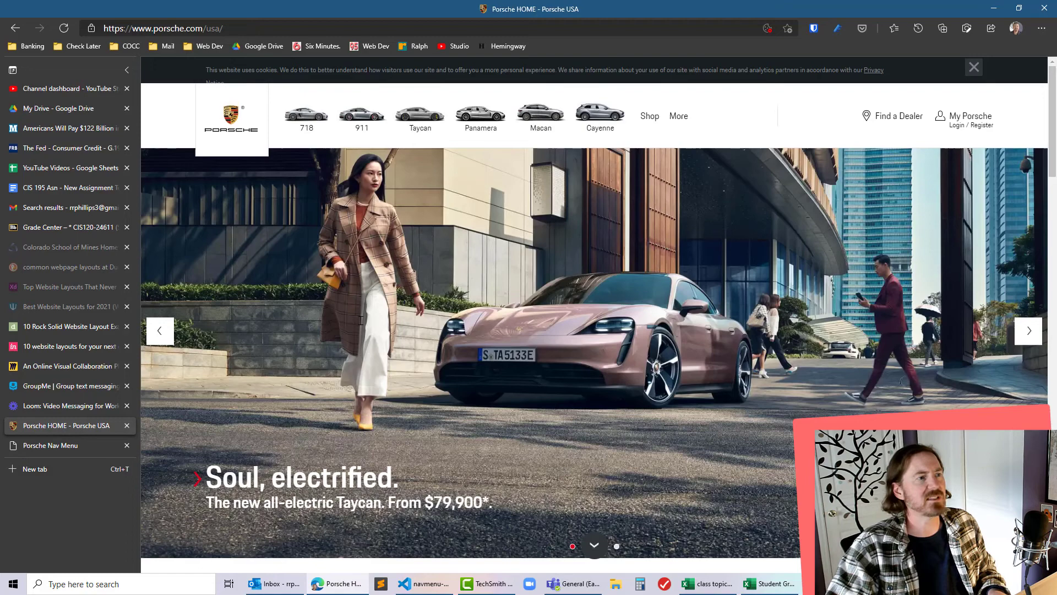
On porsche.com, reveal the 718, Taycan and Cayenne model panels for reference.
{"action": "left_click", "coordinate": [422, 583]}
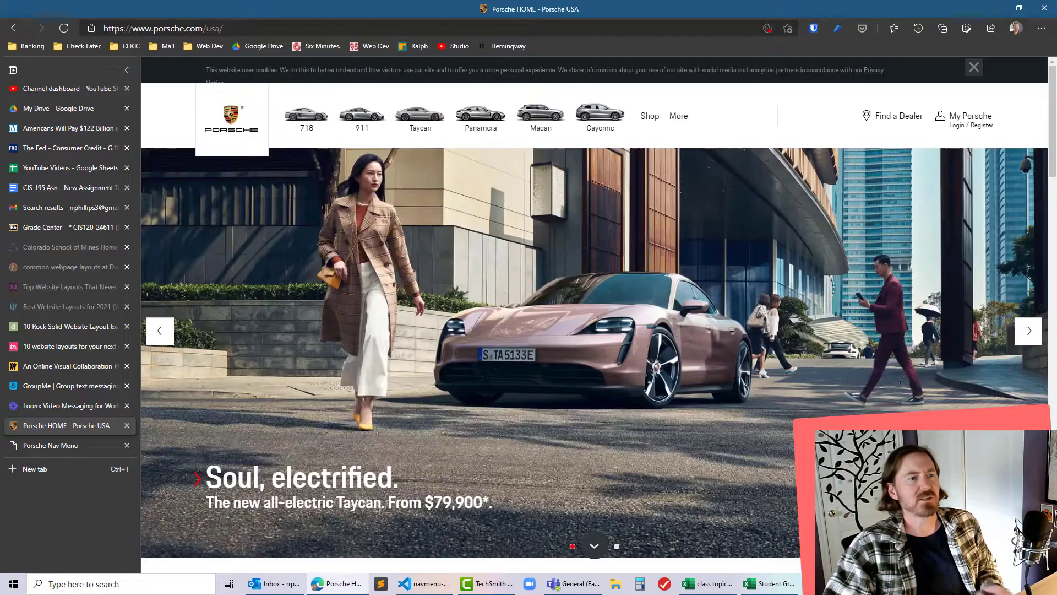
{"action": "left_click", "coordinate": [306, 115]}
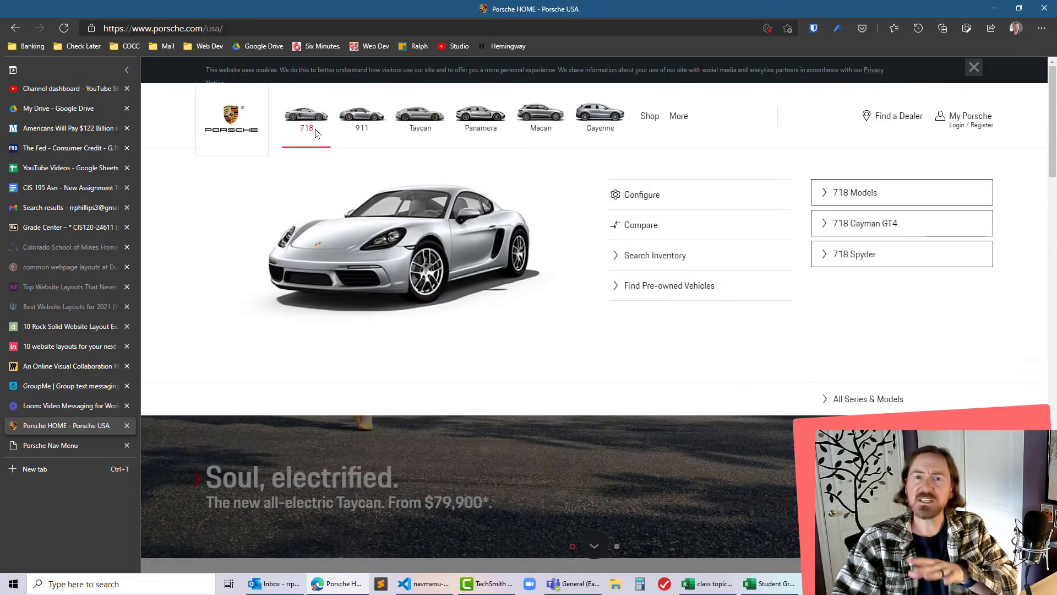
{"action": "left_click", "coordinate": [420, 115]}
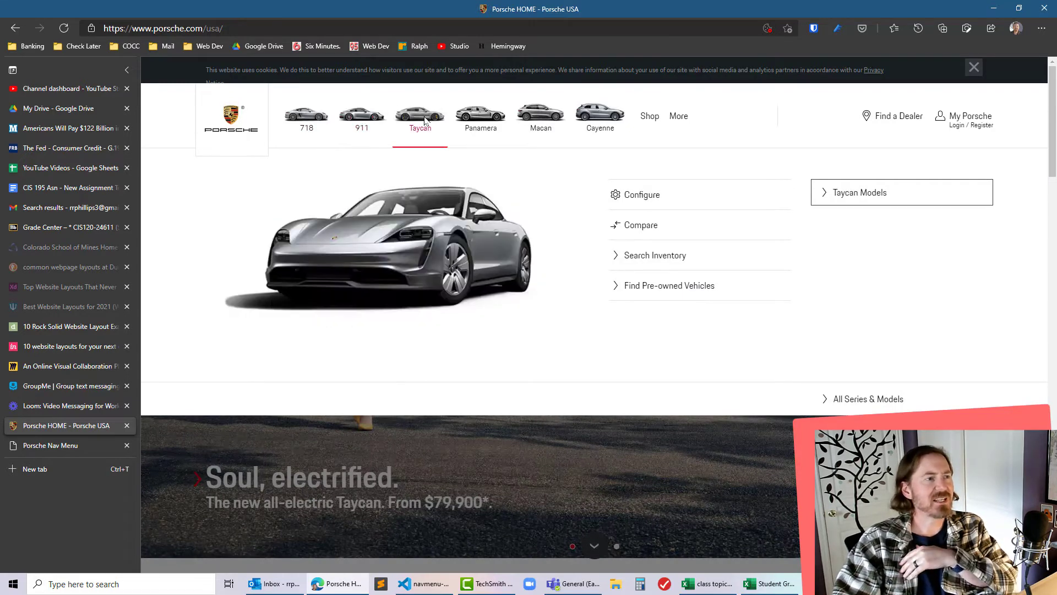
{"action": "left_click", "coordinate": [600, 115]}
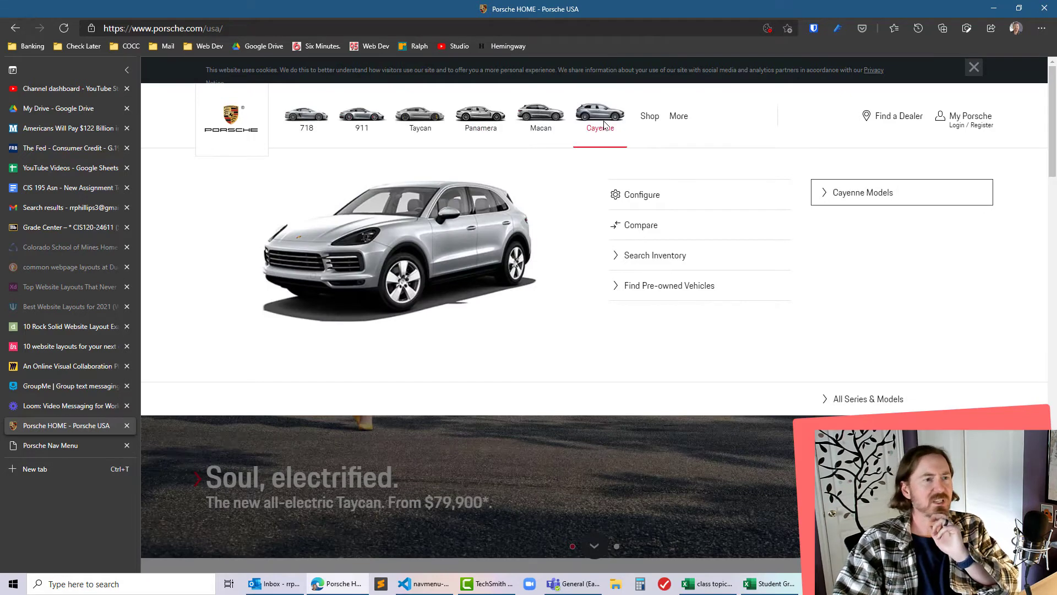
{"action": "mouse_move", "coordinate": [588, 125]}
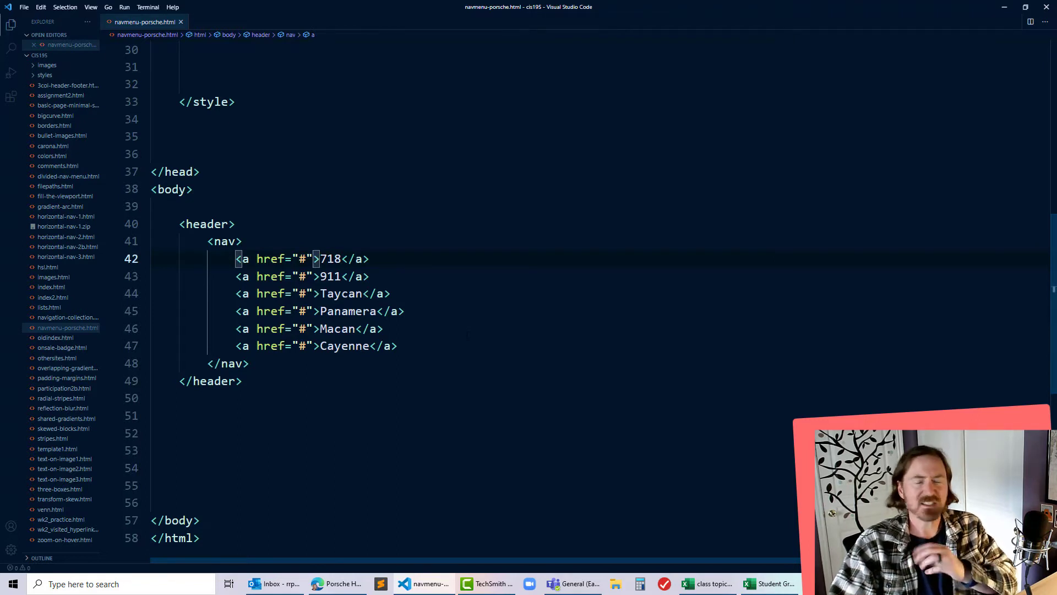
Add class attributes p718, p911, ptay, ppan, pmac and pcay to the six model links.
{"action": "type", "text": "class=\"p17"}
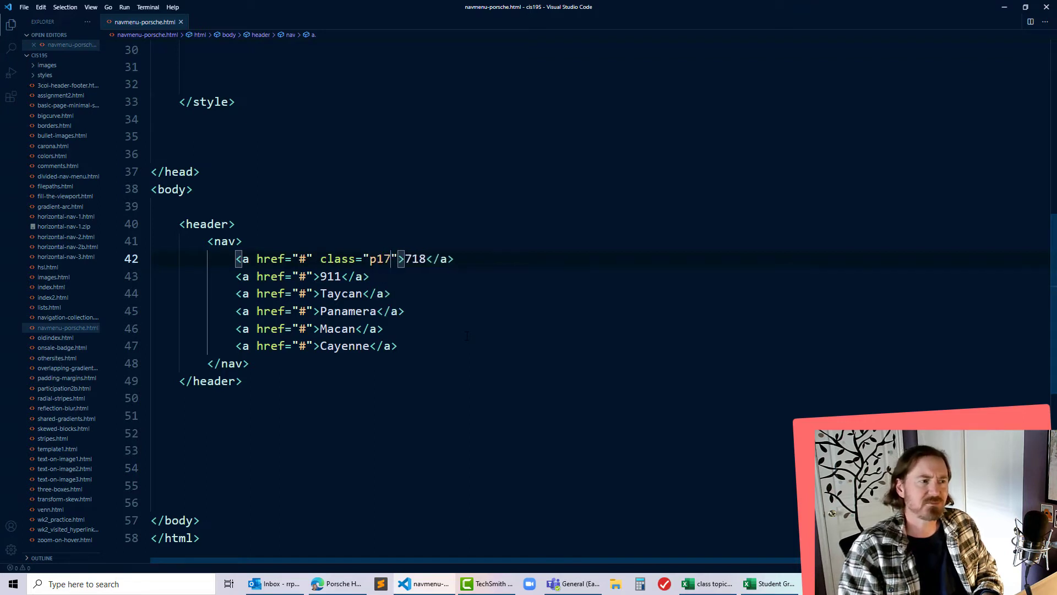
{"action": "type", "text": "18"}
{"action": "left_click", "coordinate": [316, 346]}
{"action": "type", "text": "\" class=\"pcay"}
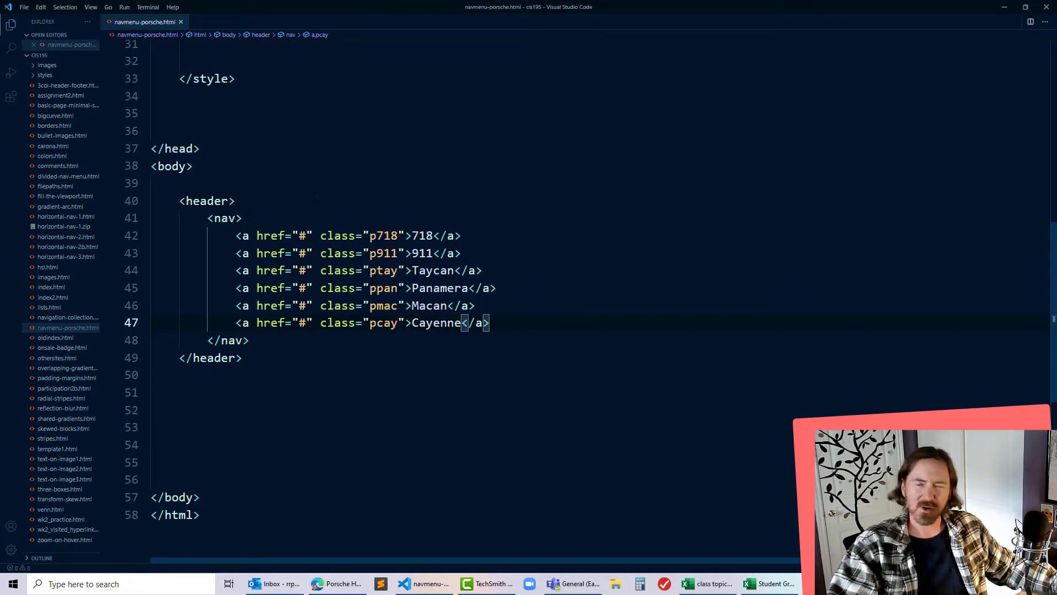
Give the nav element class="mainnav", then switch over to the Porsche website.
{"action": "left_click", "coordinate": [235, 218]}
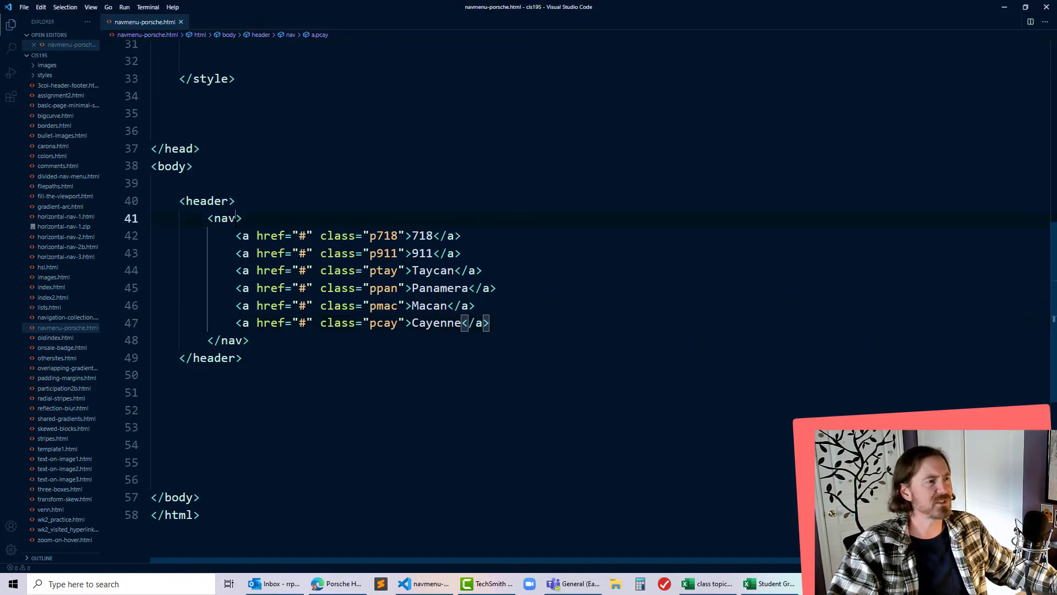
{"action": "left_click", "coordinate": [224, 218]}
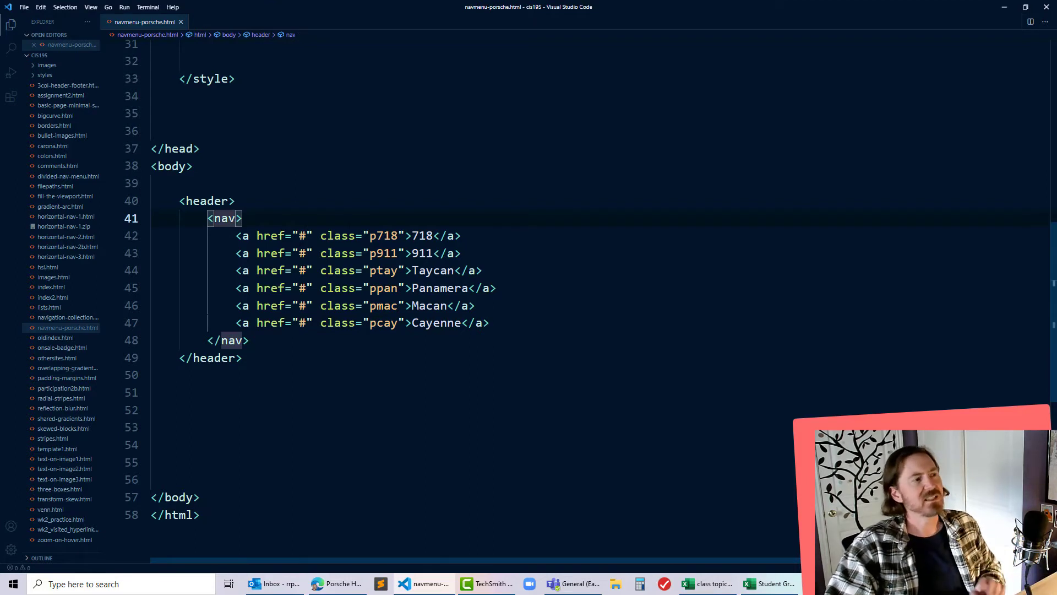
{"action": "type", "text": "class=\"\""}
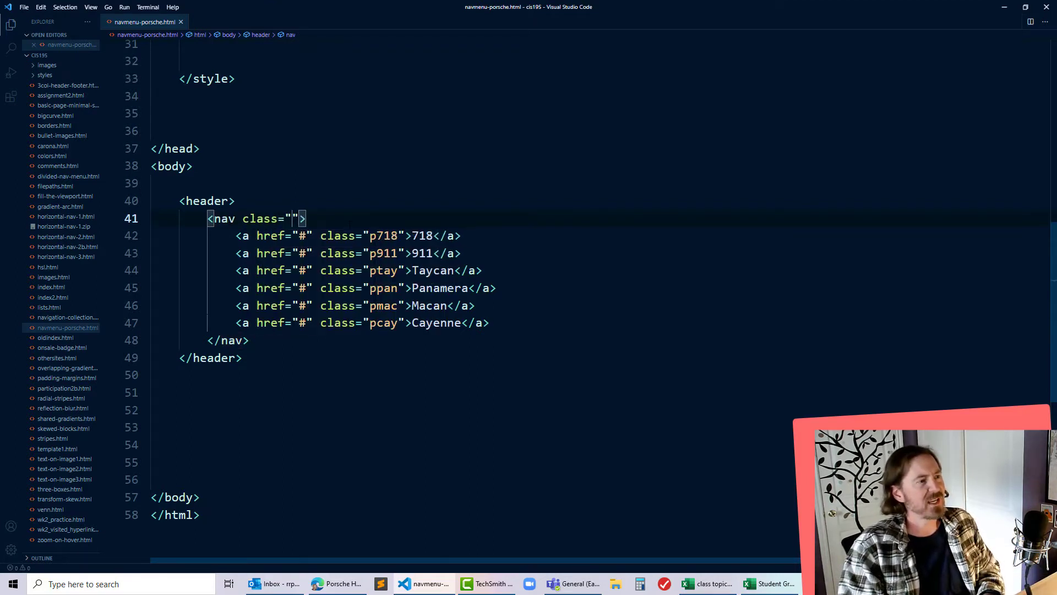
{"action": "type", "text": "mainnav"}
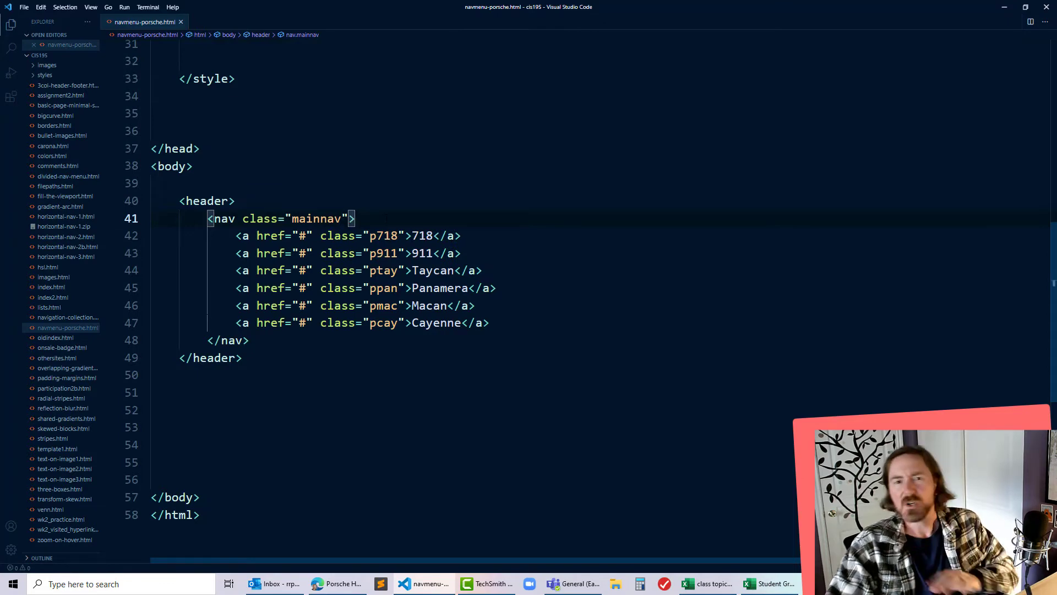
{"action": "key", "text": "alt+tab"}
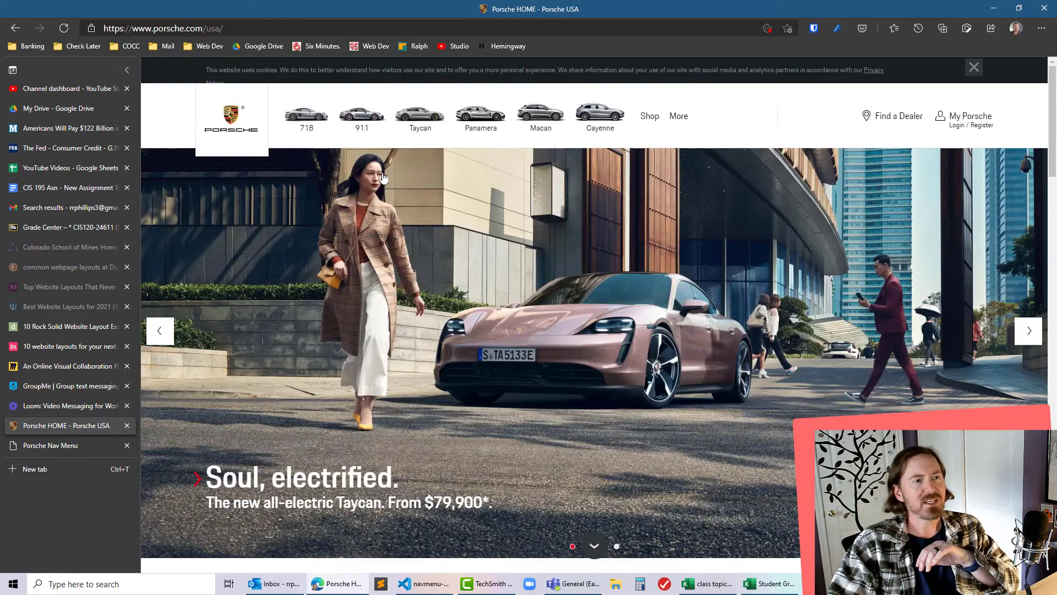
Inspect porsche.com's More and Macan dropdowns, then return to the page's style code.
{"action": "left_click", "coordinate": [678, 116]}
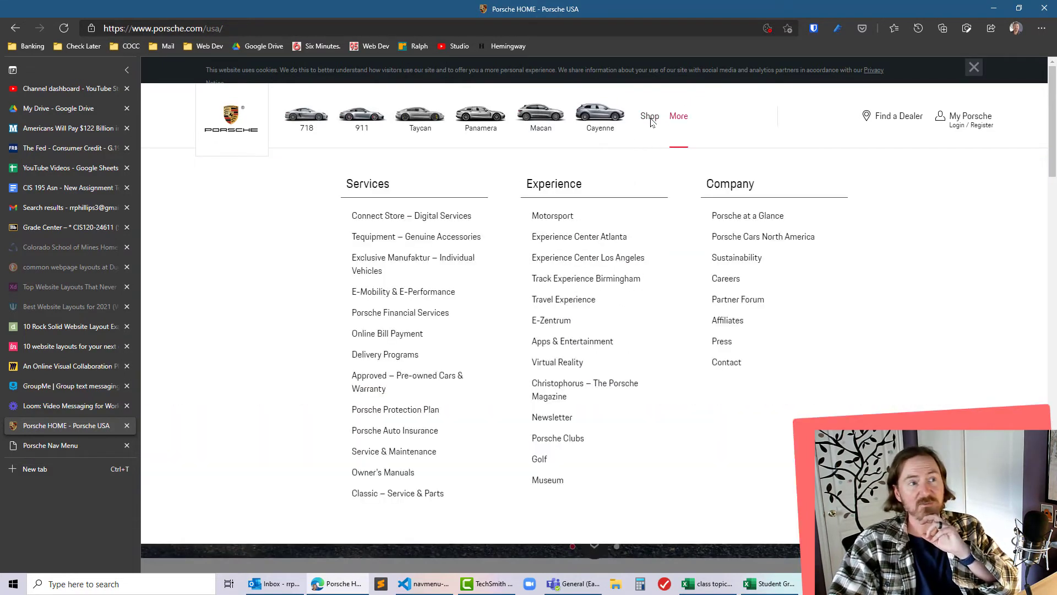
{"action": "left_click", "coordinate": [650, 115]}
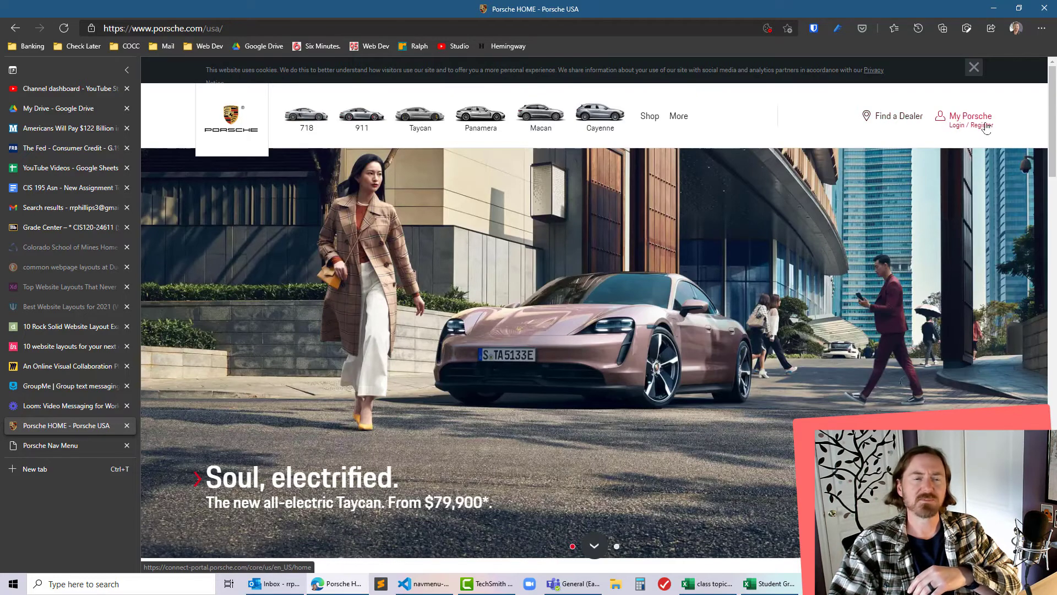
{"action": "left_click", "coordinate": [599, 115]}
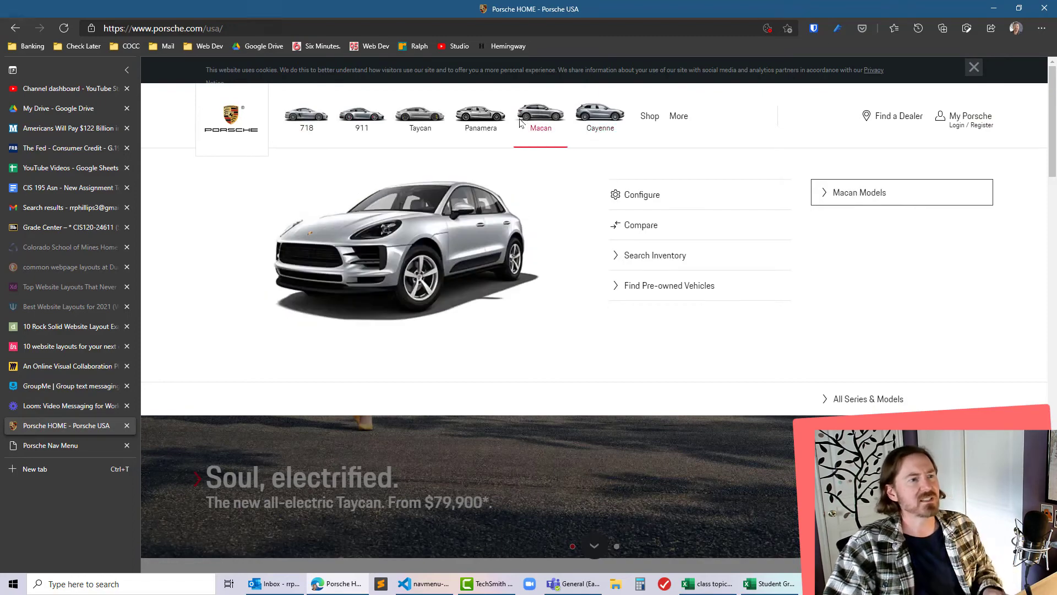
{"action": "left_click", "coordinate": [423, 584]}
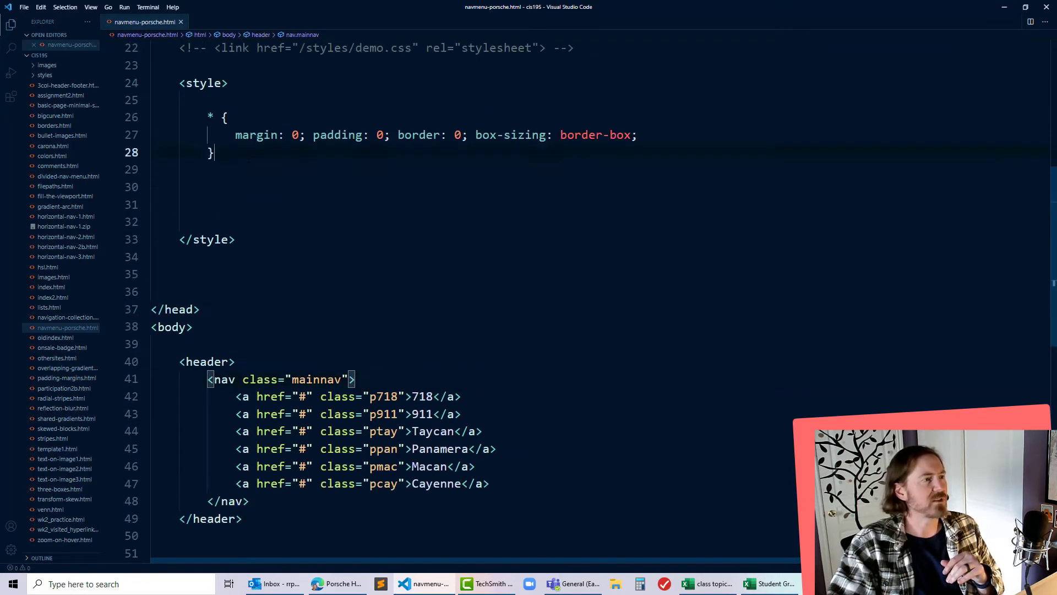
Add a body rule with tan background and Verdana font-family.
{"action": "type", "text": "body {"}
{"action": "type", "text": "background-color: tan; f"}
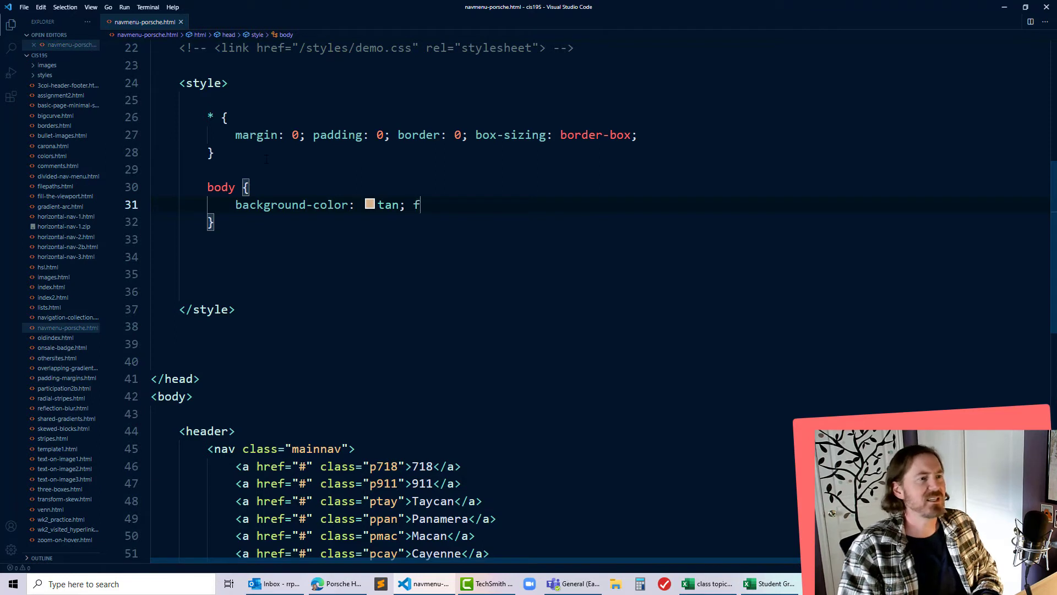
{"action": "type", "text": "ont-family: c"}
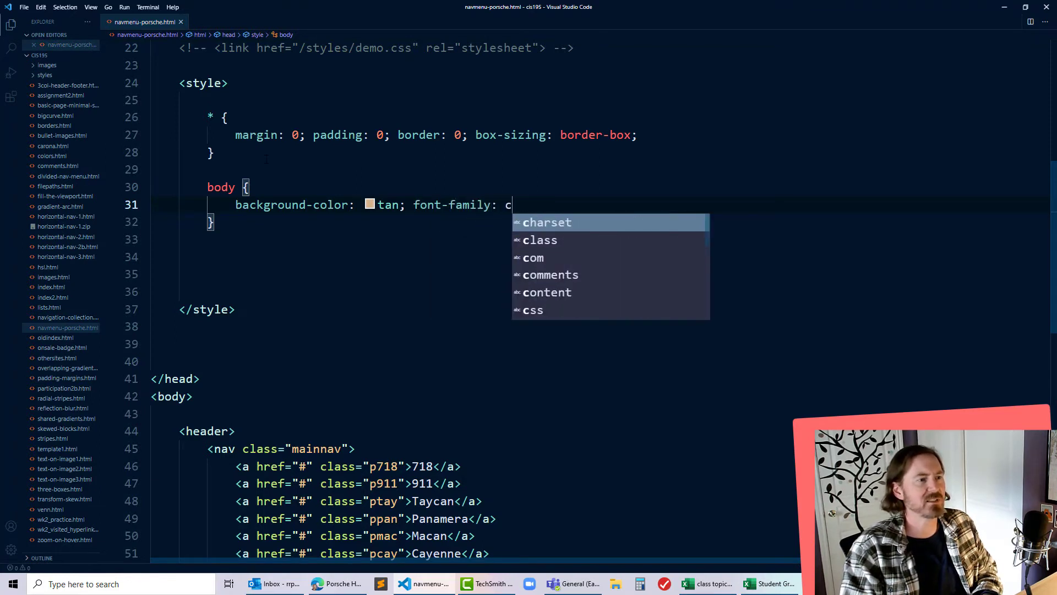
{"action": "type", "text": "verdana;"}
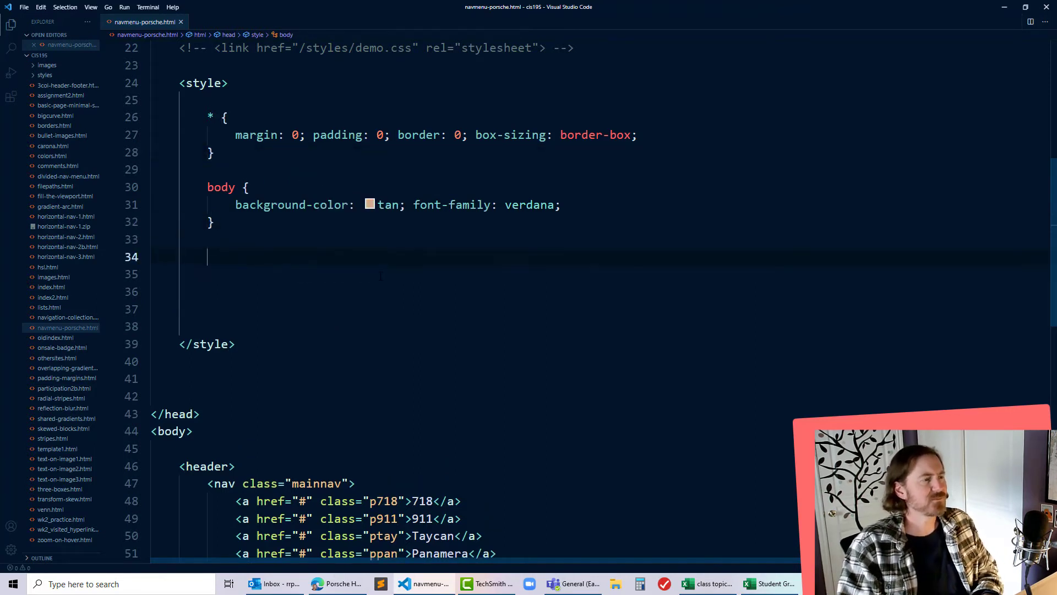
Start a header rule with background-color #FFF, checking porsche.com for reference.
{"action": "type", "text": "header {"}
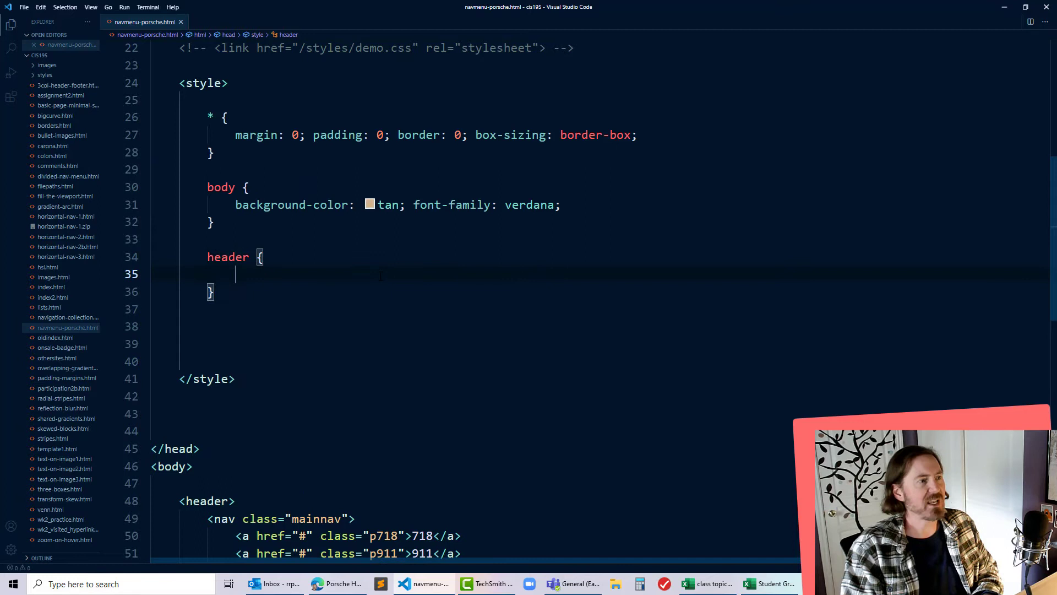
{"action": "type", "text": "background-color:"}
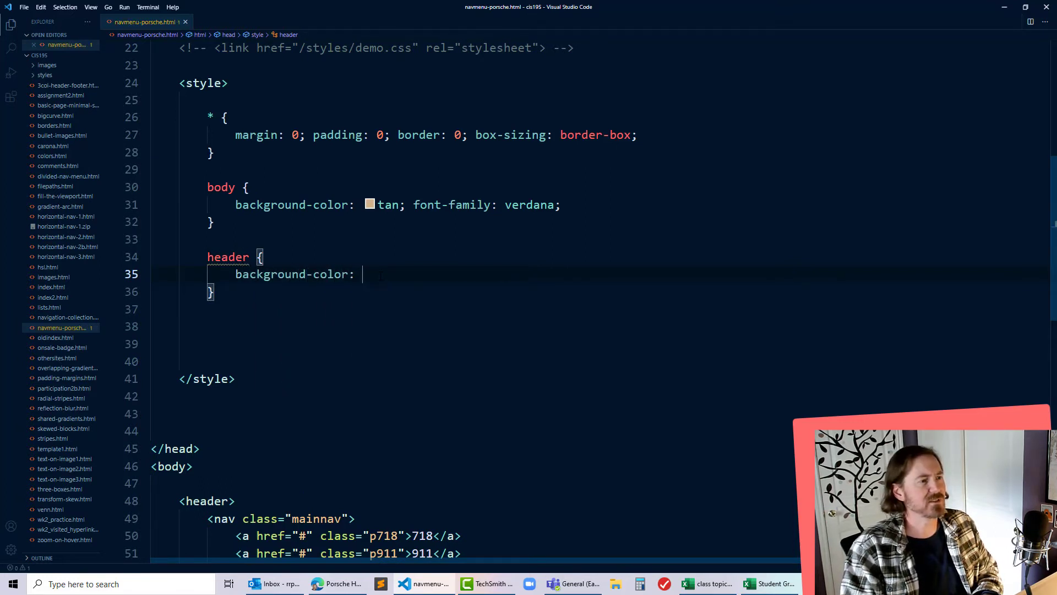
{"action": "type", "text": "#FFF"}
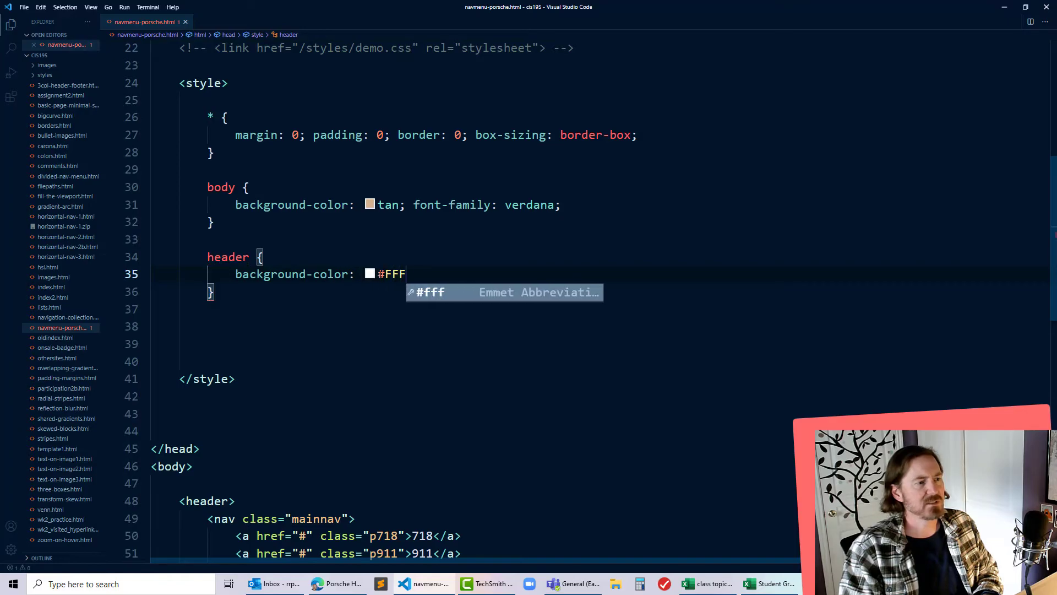
{"action": "key", "text": "alt+tab"}
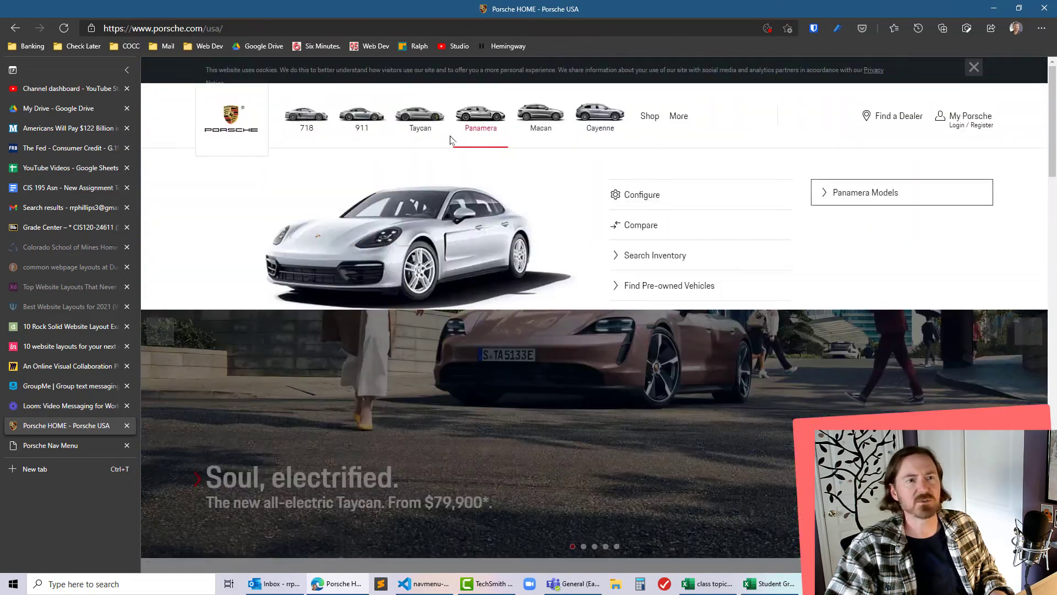
{"action": "left_click", "coordinate": [423, 584]}
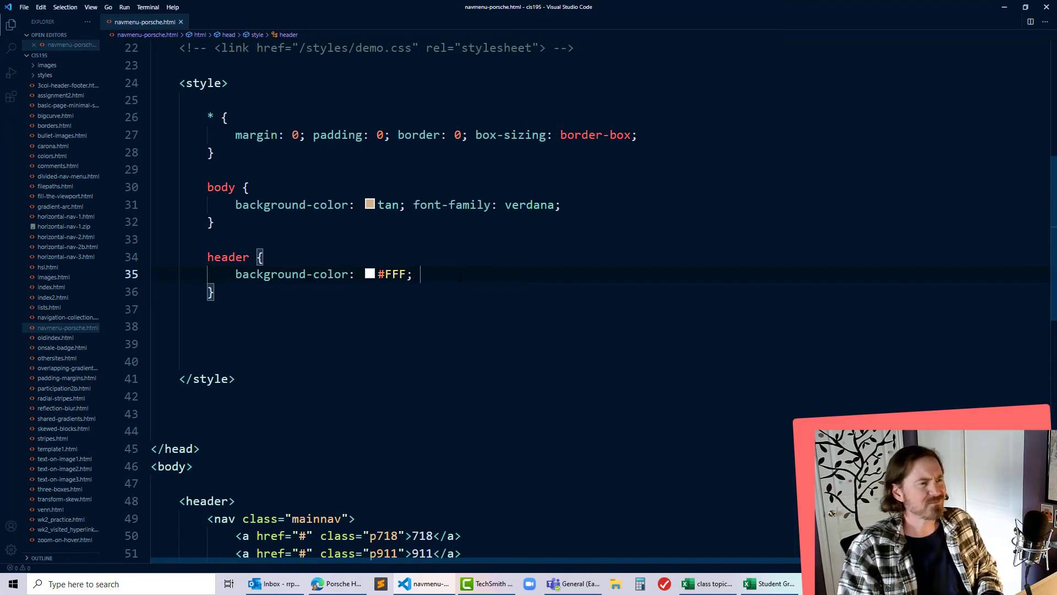
Give the header rule a min-height of 120px.
{"action": "type", "text": "min-"}
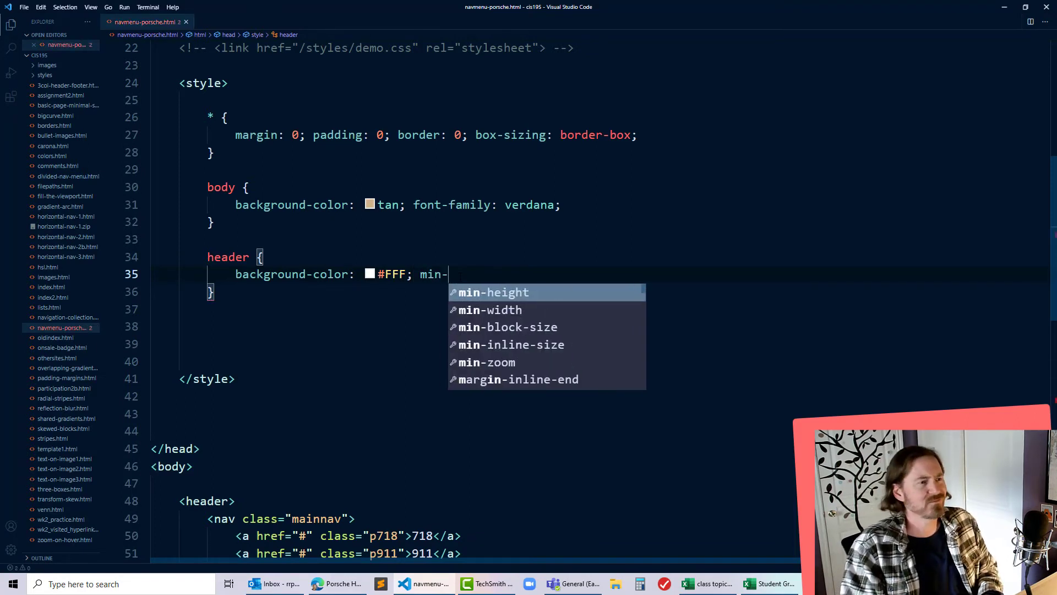
{"action": "type", "text": "height: 120"}
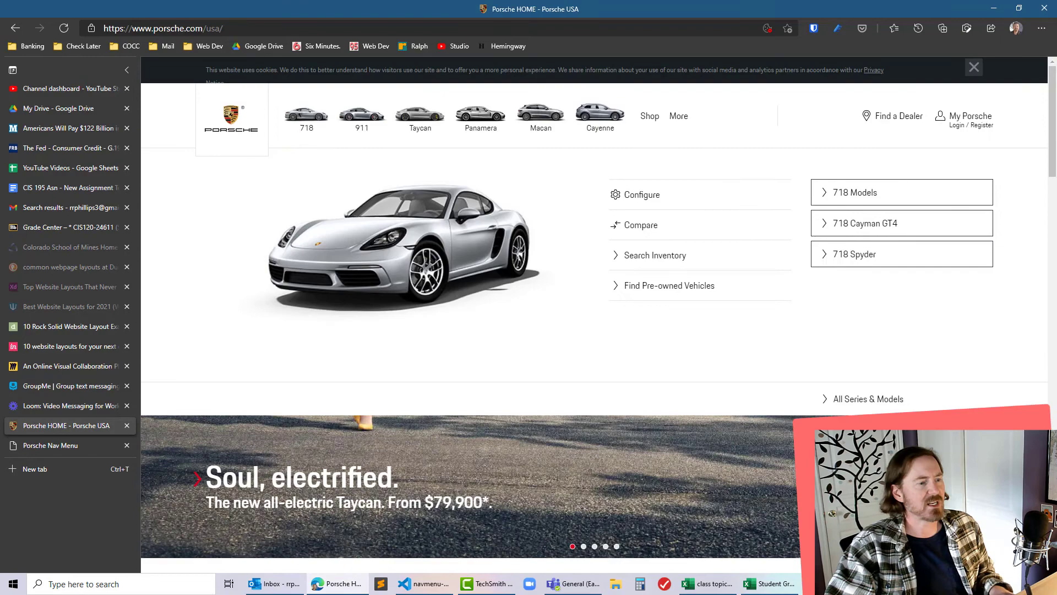
{"action": "left_click", "coordinate": [423, 584]}
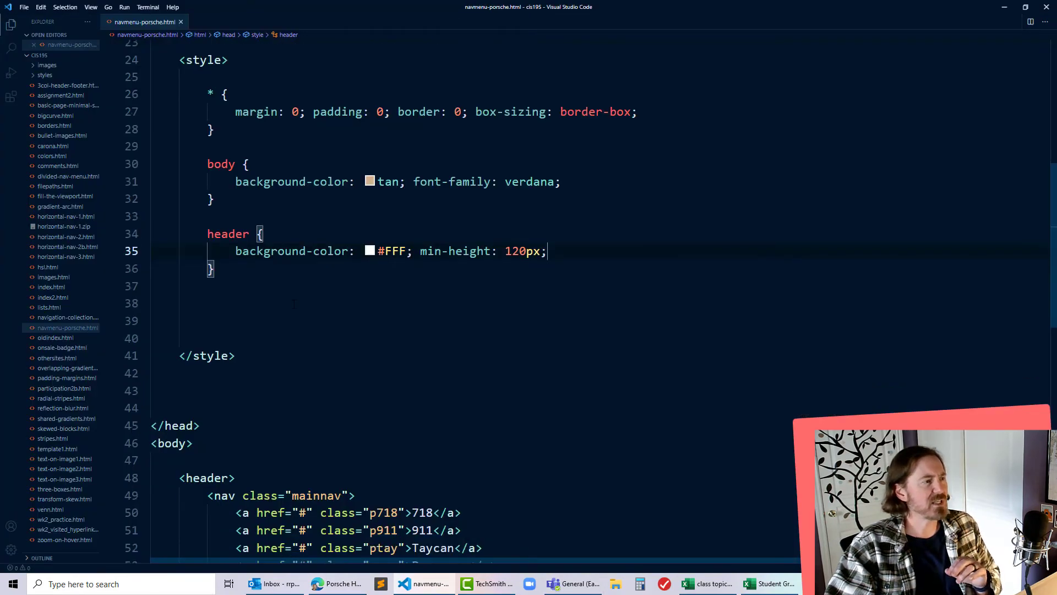
{"action": "scroll", "scroll_direction": "down", "scroll_amount": 3}
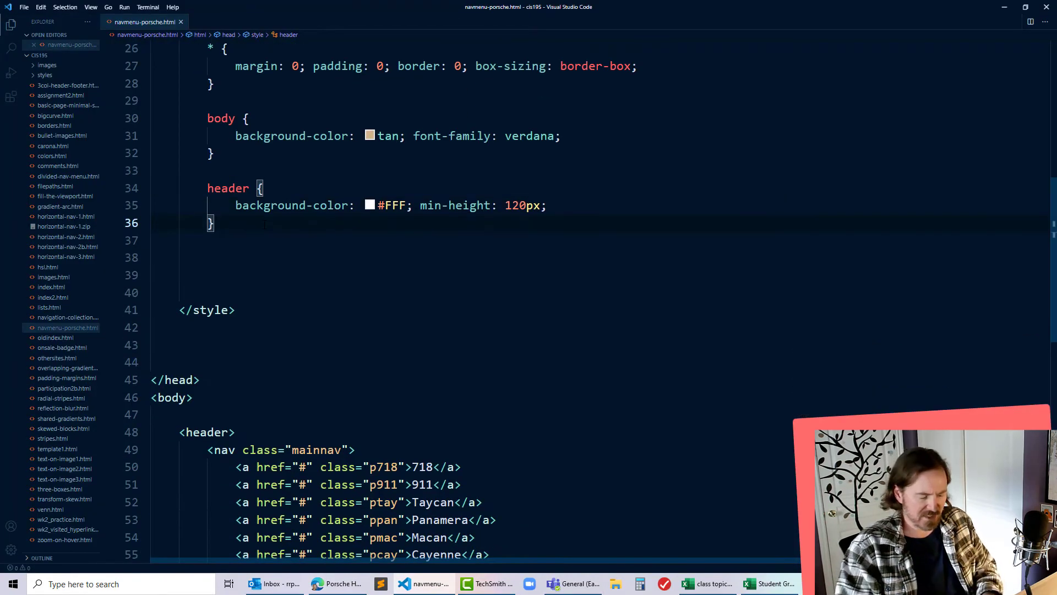
Add a .mainnav a rule with inline-block display, 80px width and 90px height, and save.
{"action": "type", "text": "nav a"}
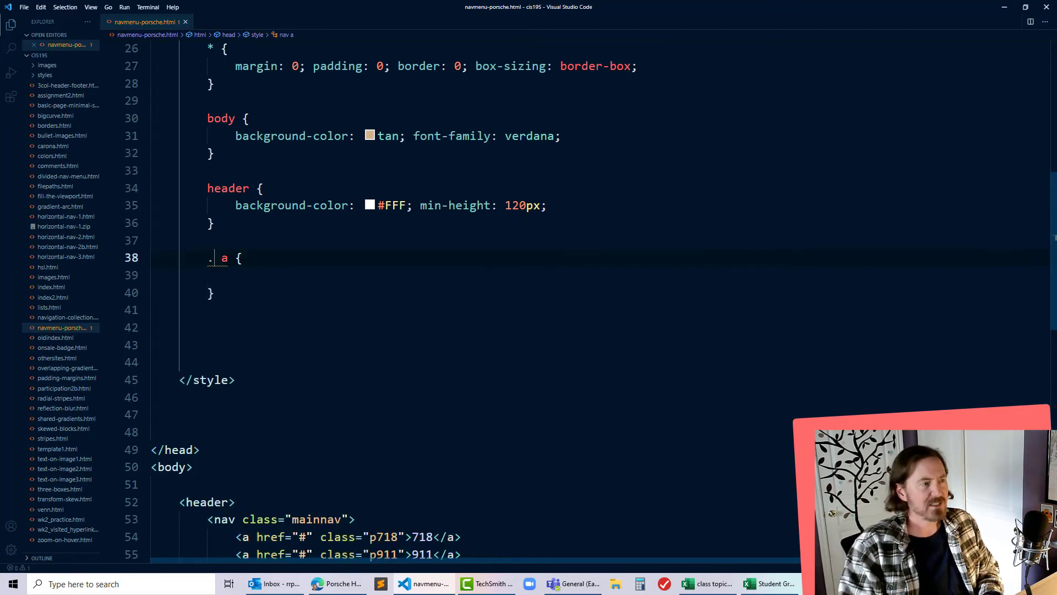
{"action": "type", "text": "mainnav"}
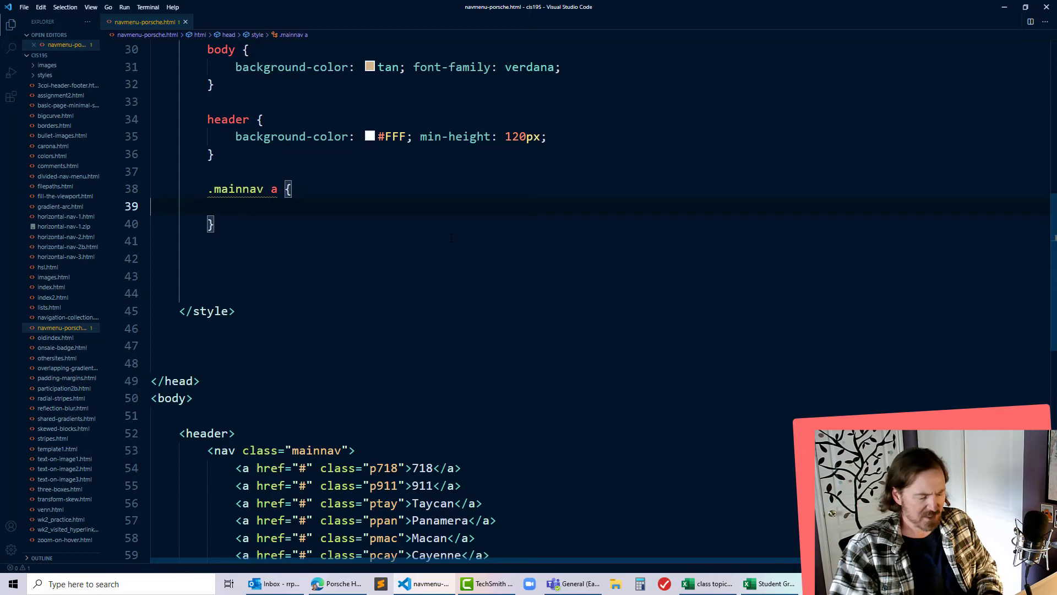
{"action": "type", "text": "display"}
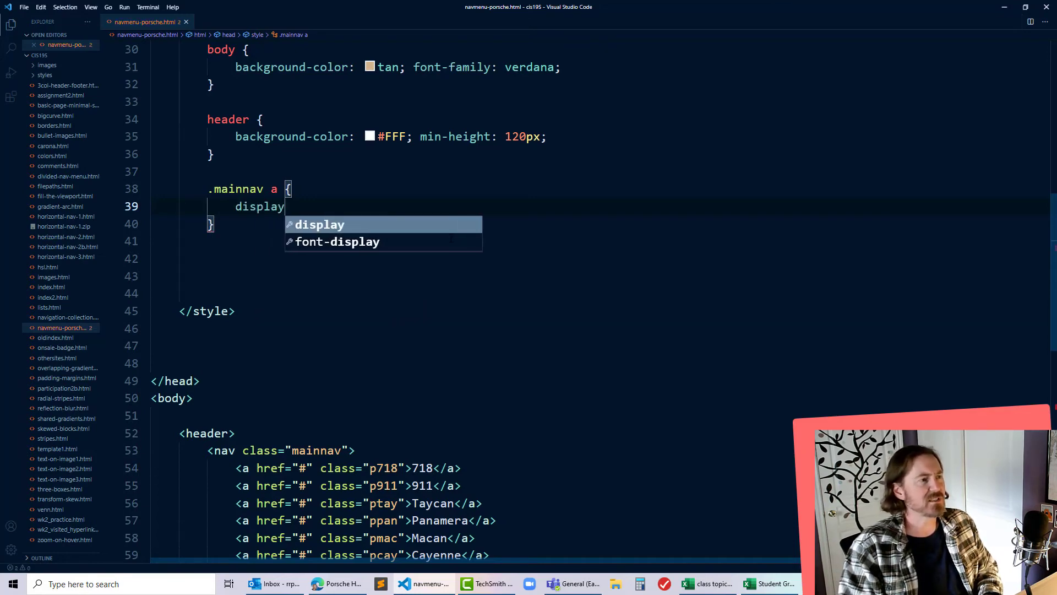
{"action": "type", "text": ": inline-block;"}
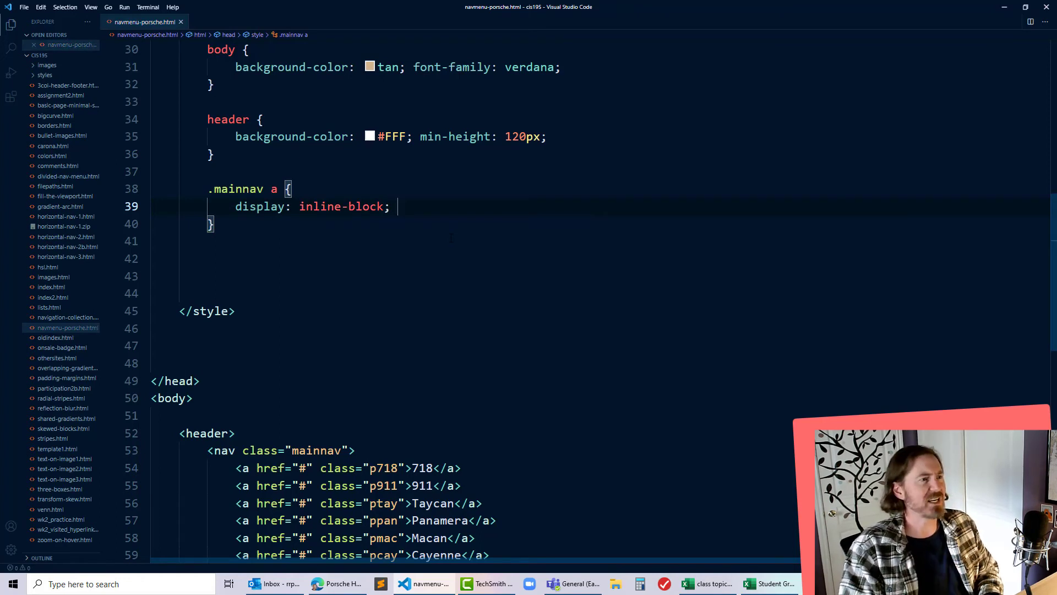
{"action": "type", "text": "width:"}
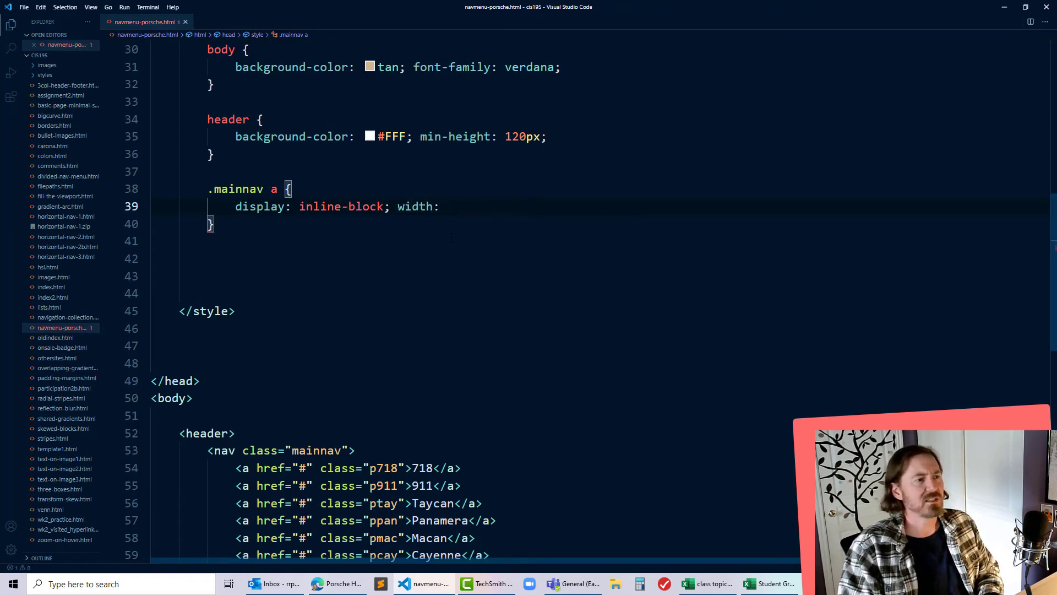
{"action": "type", "text": "80"}
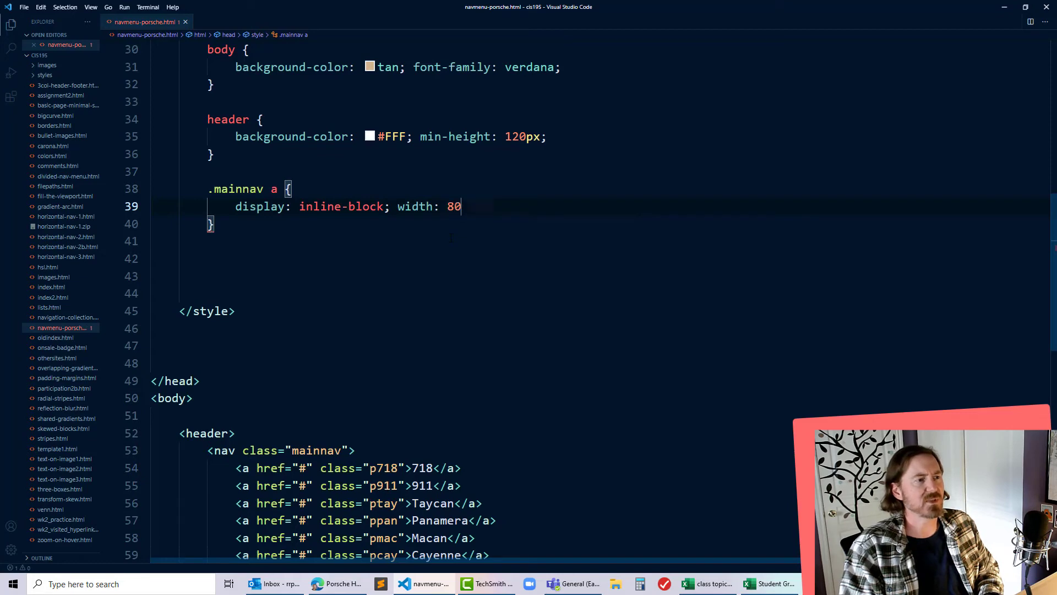
{"action": "type", "text": "px; height: 90px;"}
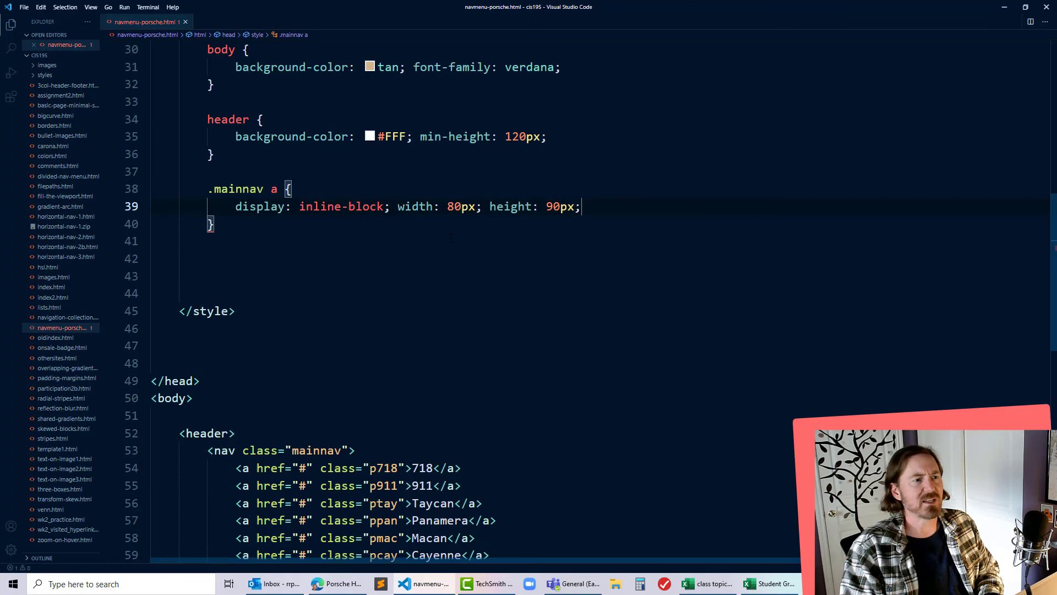
{"action": "key", "text": "ctrl+s"}
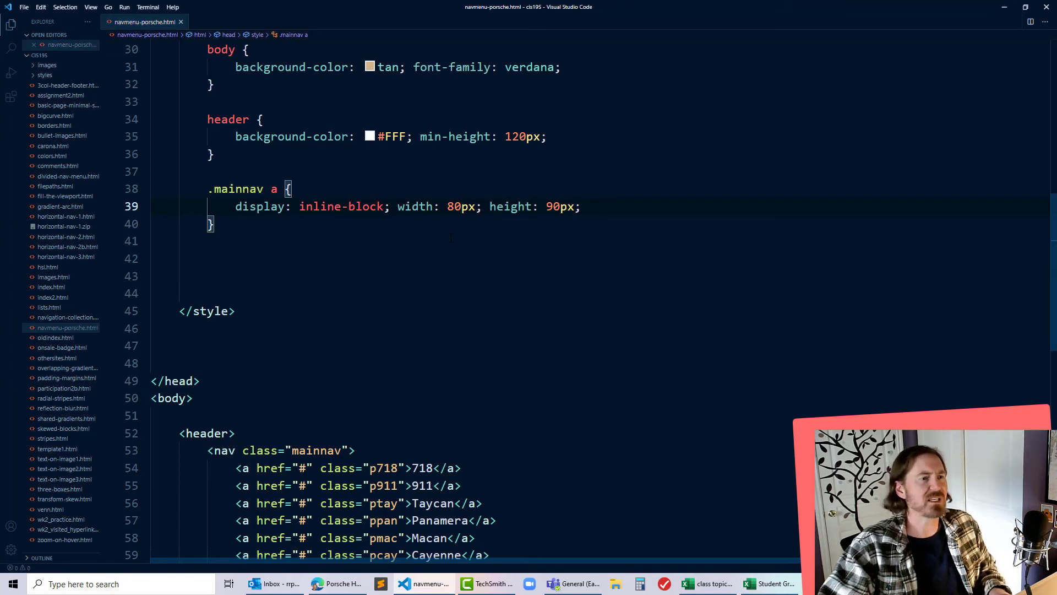
{"action": "left_click", "coordinate": [337, 584]}
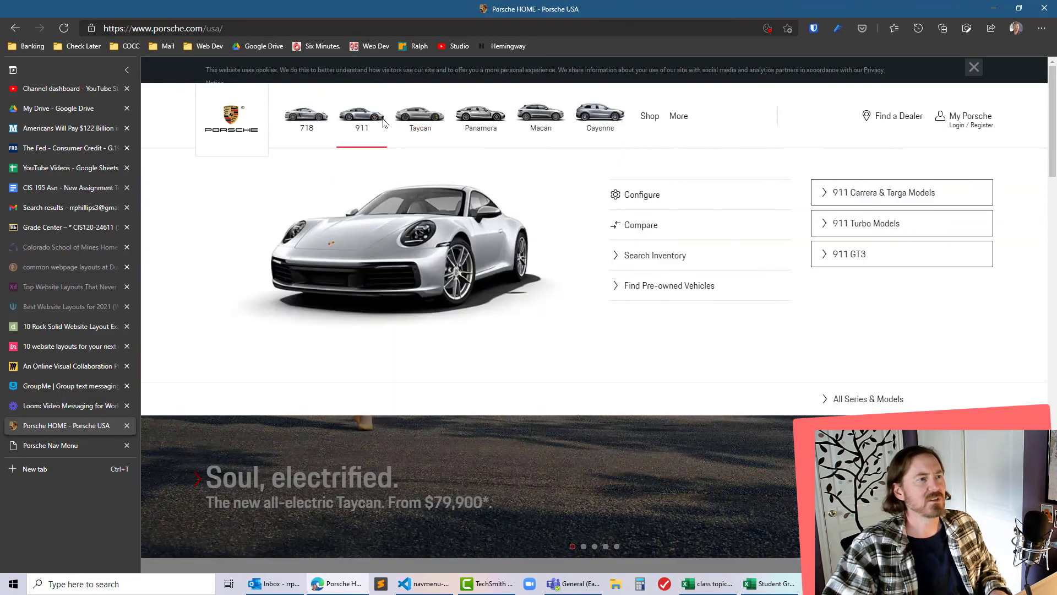
{"action": "left_click", "coordinate": [481, 116]}
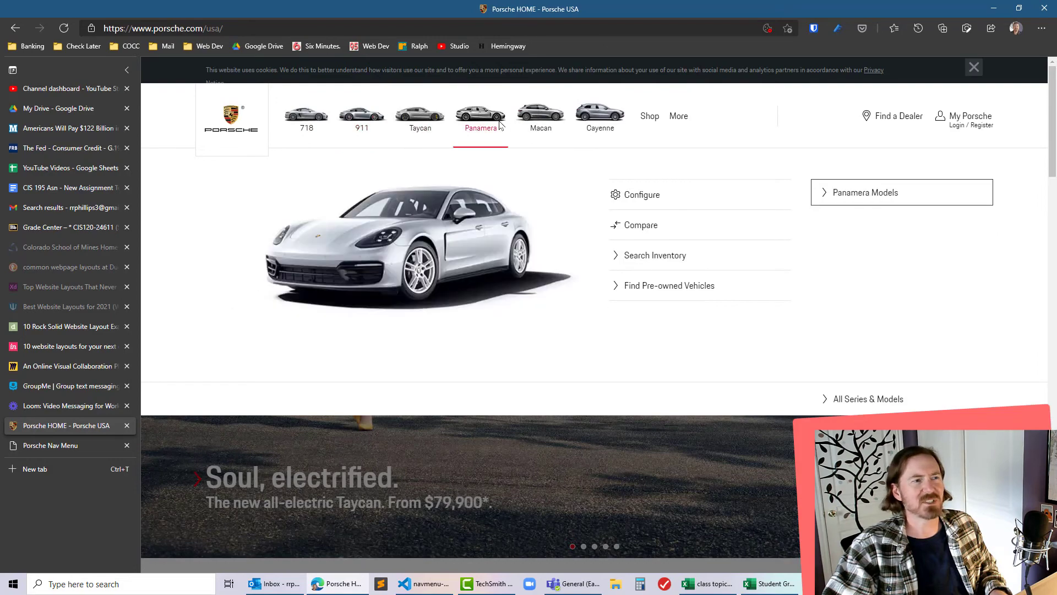
{"action": "left_click", "coordinate": [424, 584]}
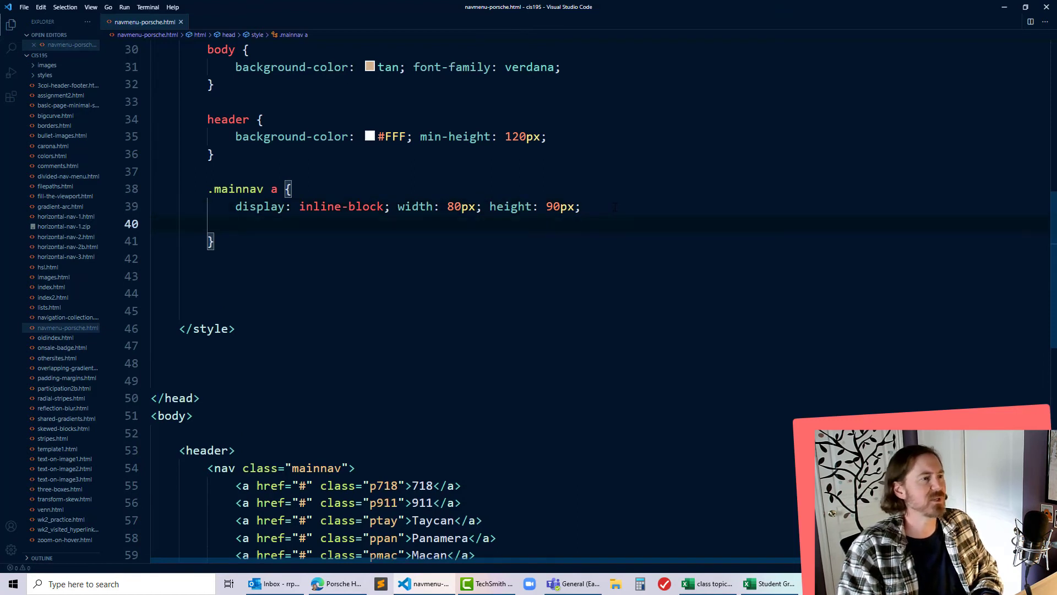
Add border: 2px solid gray to the .mainnav a rule.
{"action": "type", "text": "border: 2px"}
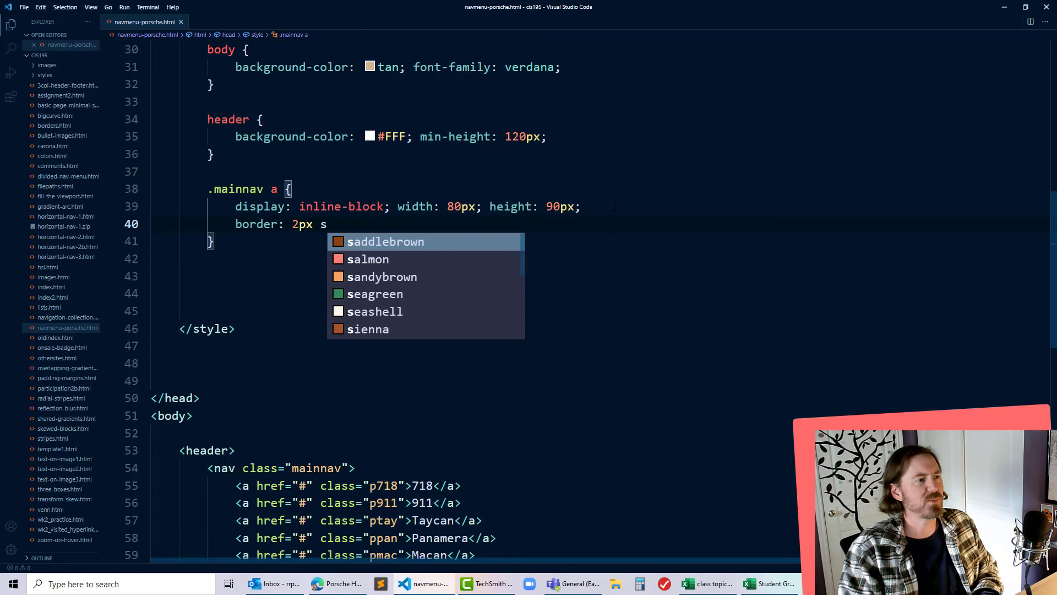
{"action": "type", "text": "solid gray;"}
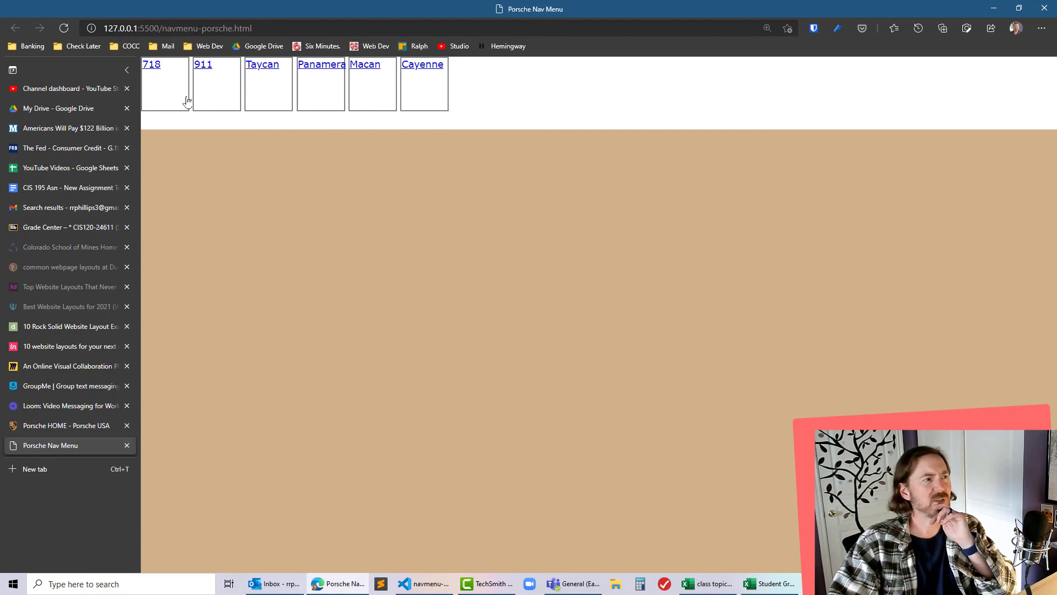
{"action": "mouse_move", "coordinate": [296, 96]}
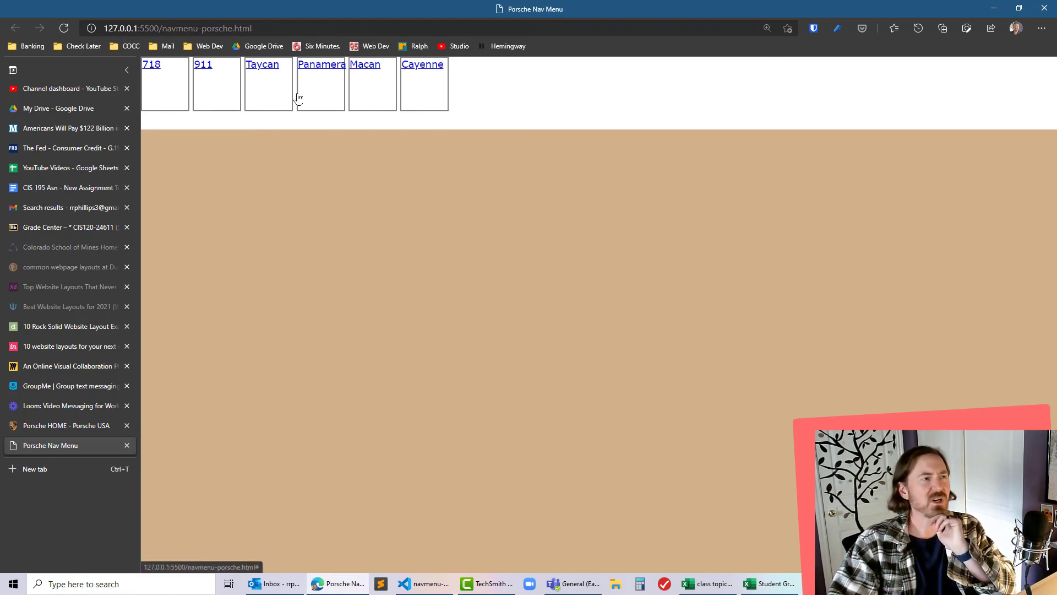
{"action": "mouse_move", "coordinate": [425, 88]}
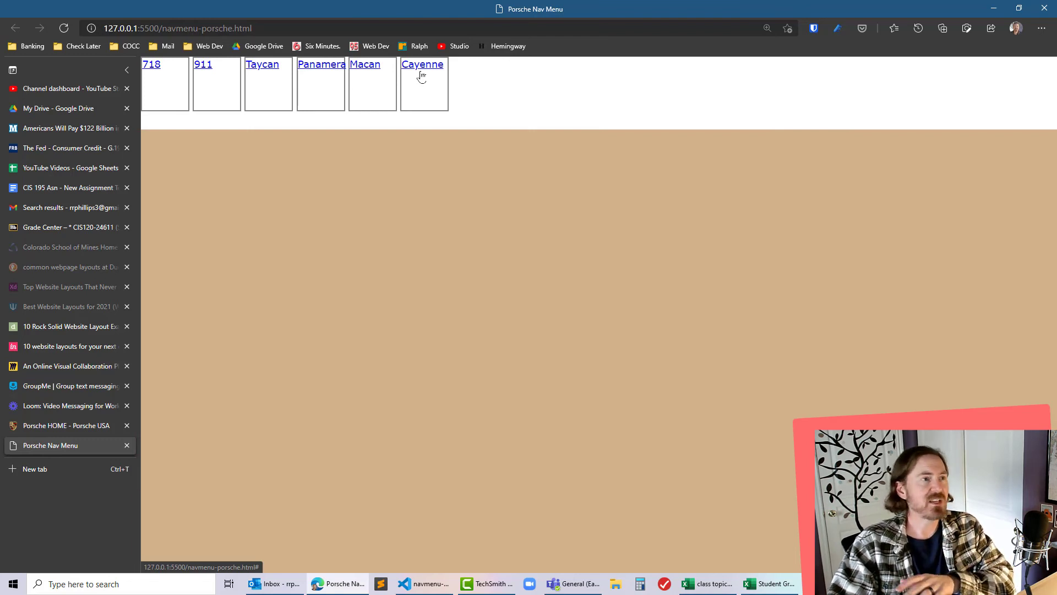
{"action": "mouse_move", "coordinate": [432, 99]}
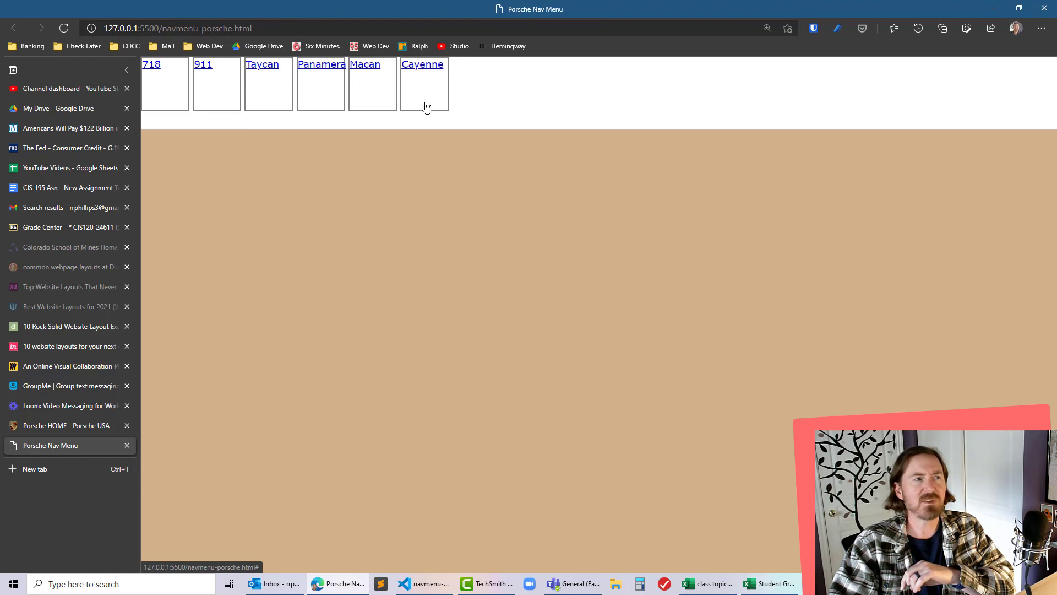
{"action": "mouse_move", "coordinate": [423, 111]}
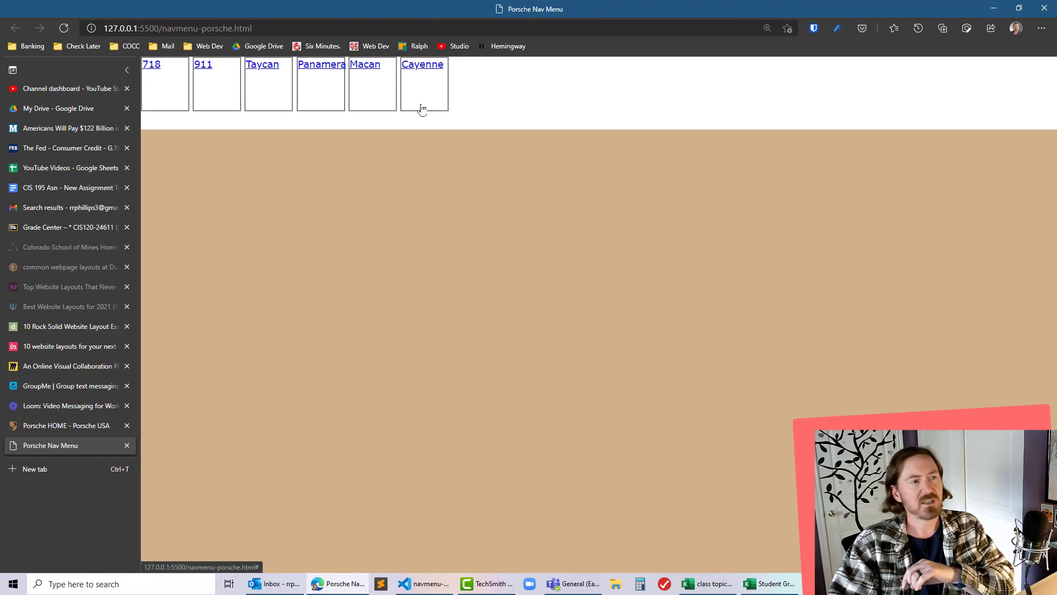